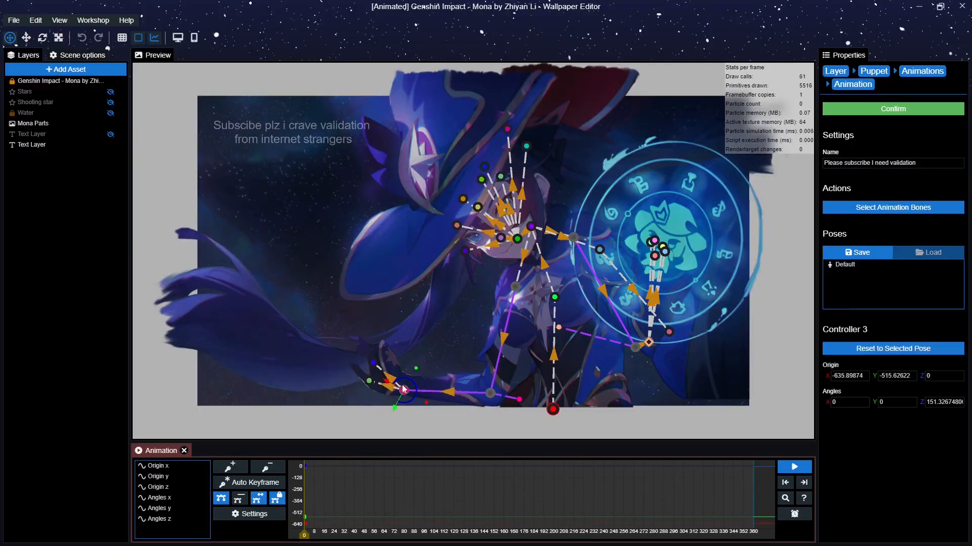
Drag Controller 3's IK hand target past the image's bottom-left so the arm stretches out.
left_click_drag(402, 388, 338, 313)
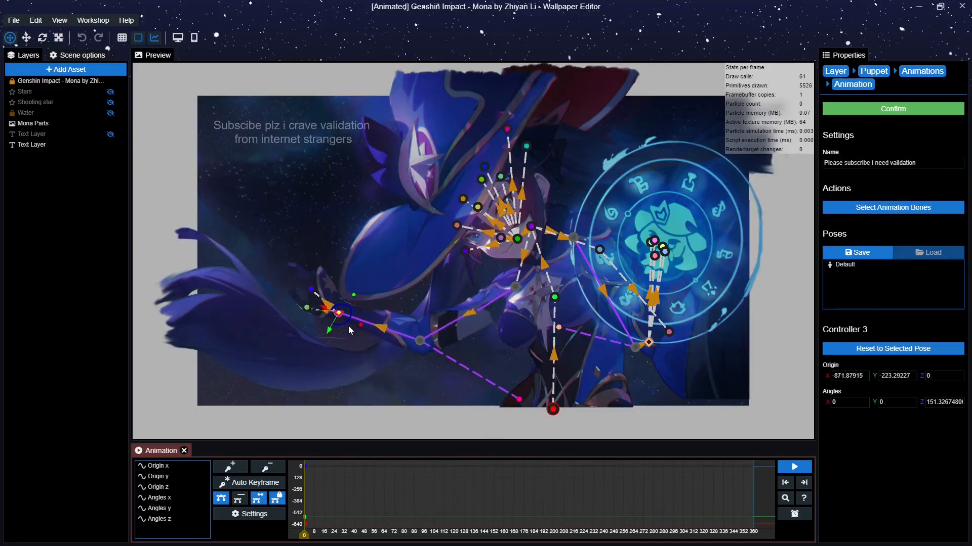
left_click_drag(339, 312, 316, 366)
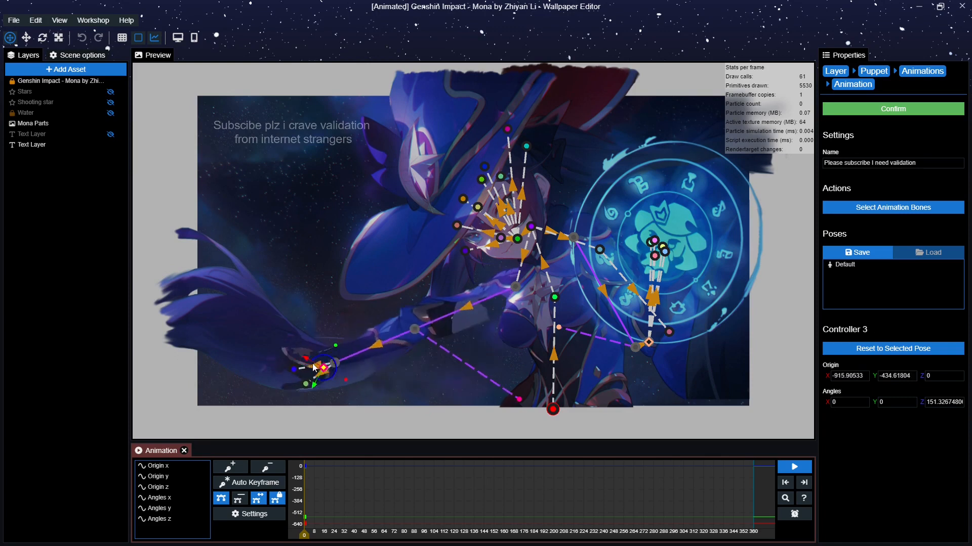
left_click_drag(322, 366, 370, 357)
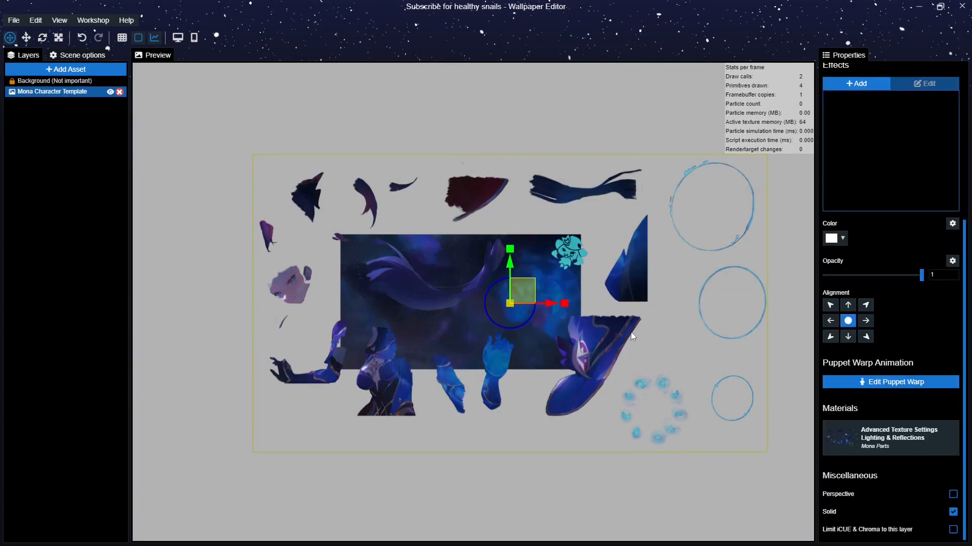
Start Edit Puppet Warp on the Mona Character Template layer.
left_click(49, 91)
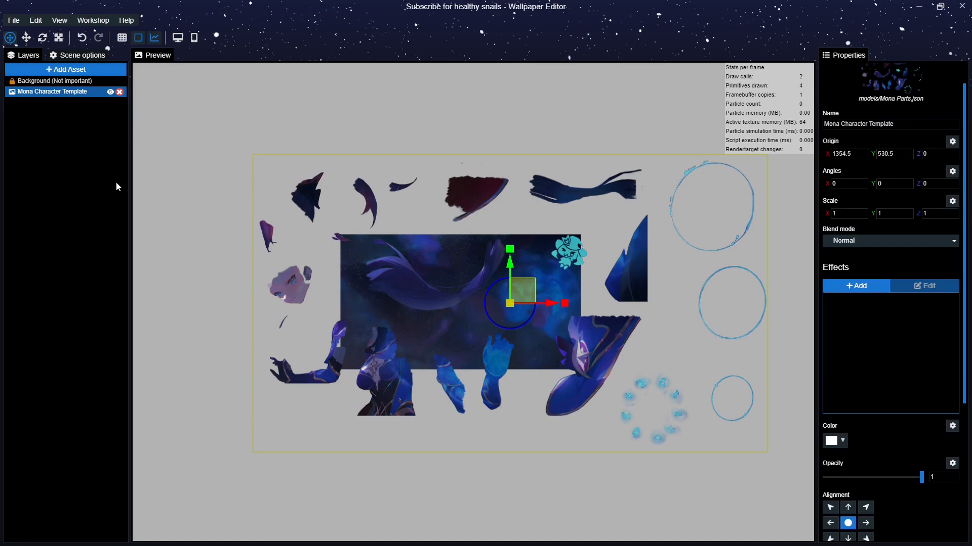
scroll("down", 3)
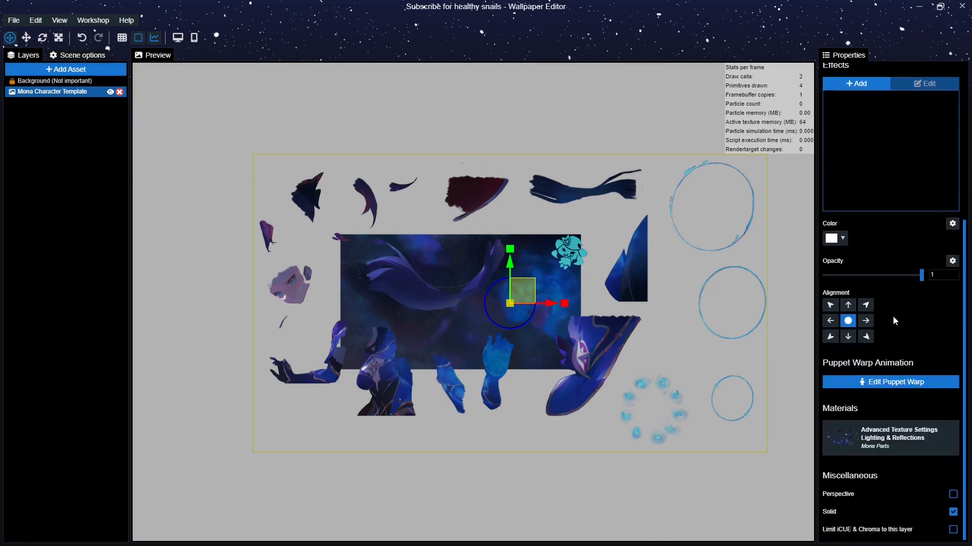
left_click(891, 382)
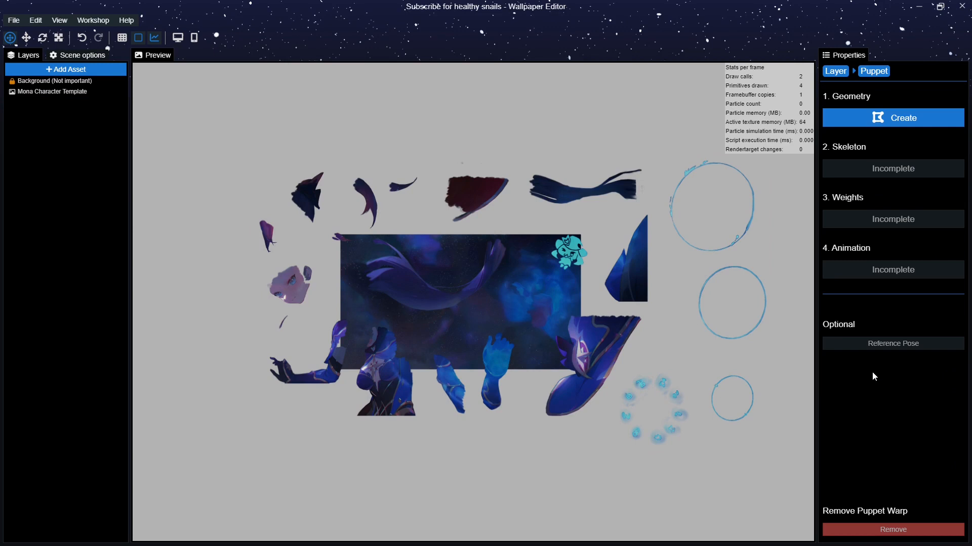
mouse_move(868, 379)
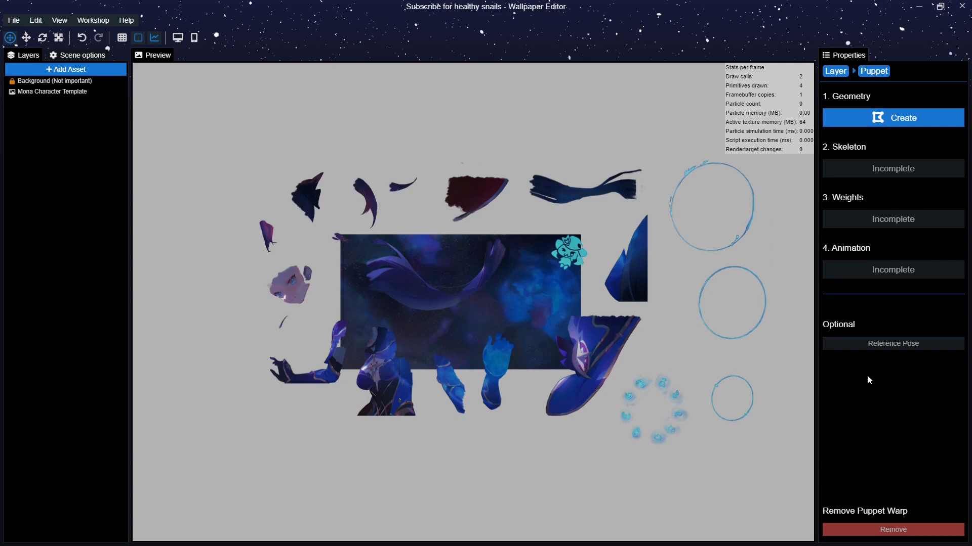
mouse_move(935, 315)
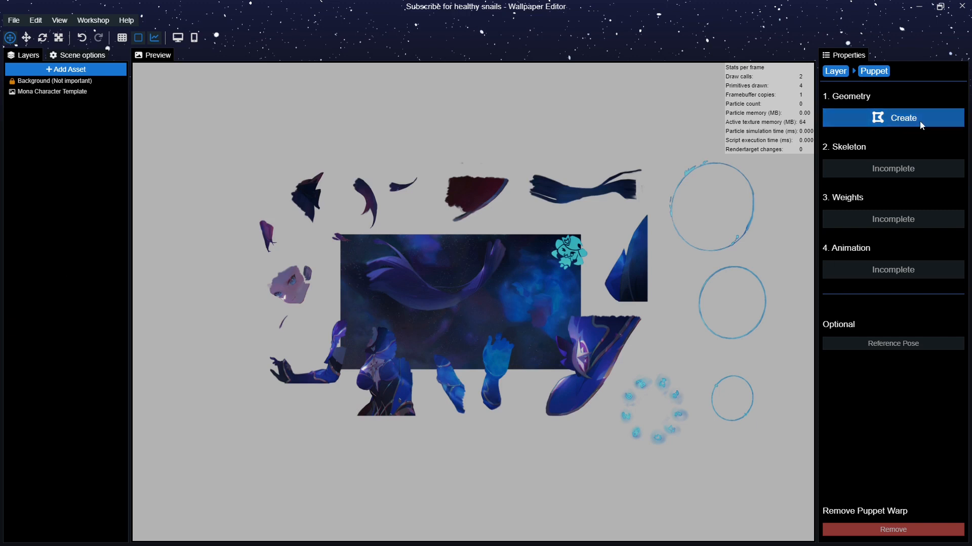
Create geometry with raised padding and holes disabled, then confirm the meshes.
left_click(893, 118)
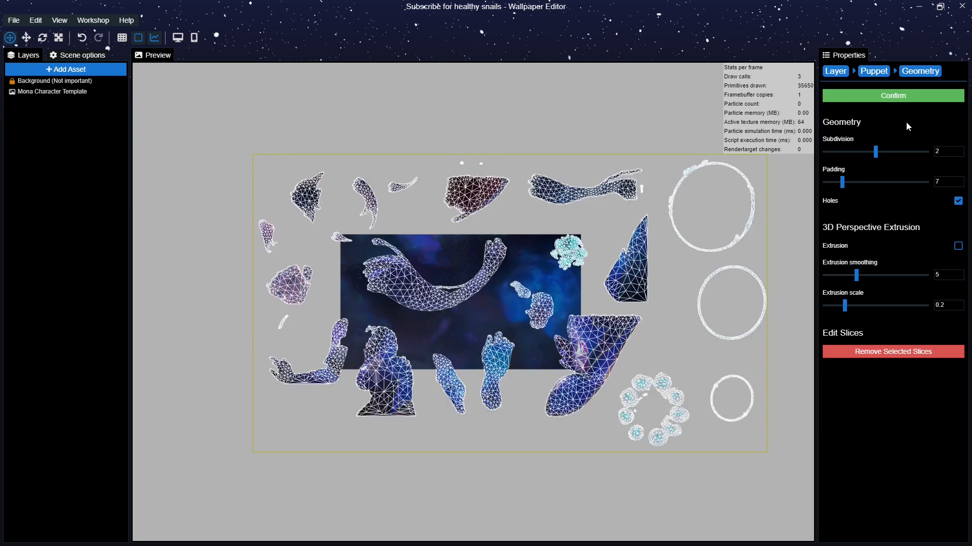
mouse_move(854, 130)
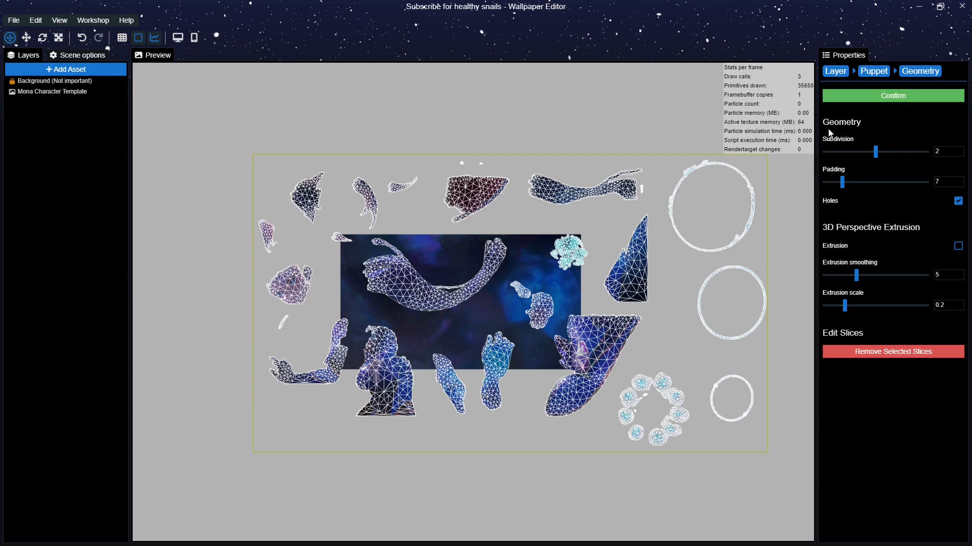
mouse_move(875, 239)
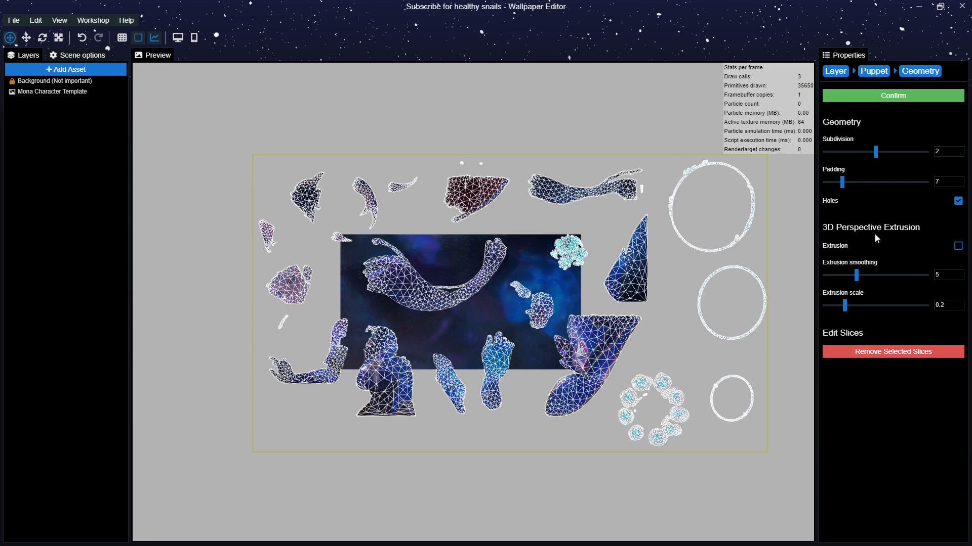
left_click(948, 182)
type("100")
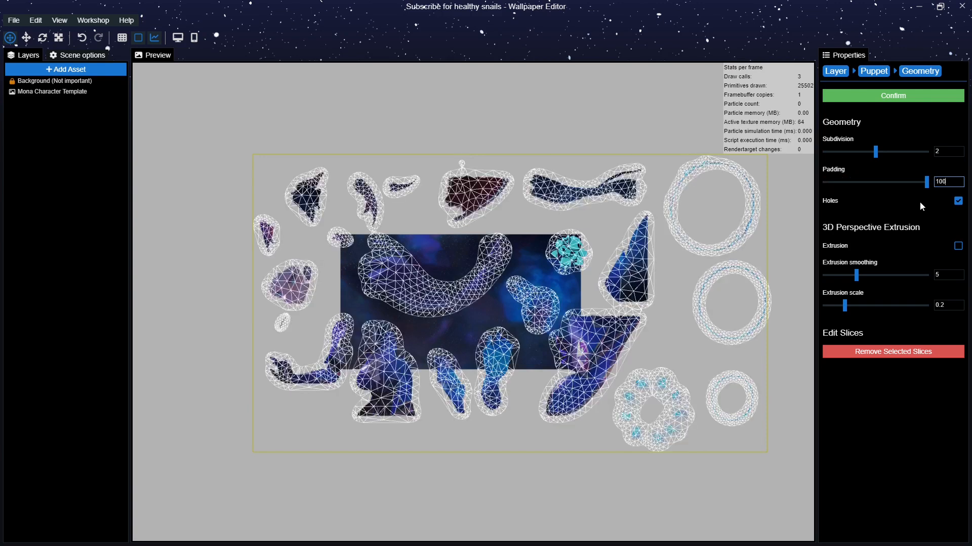
left_click(958, 201)
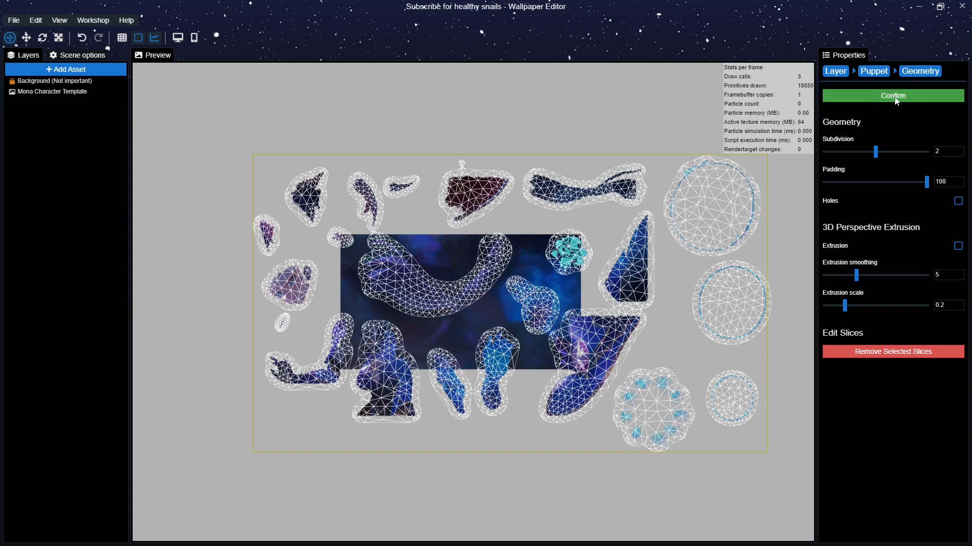
left_click(892, 95)
type("80")
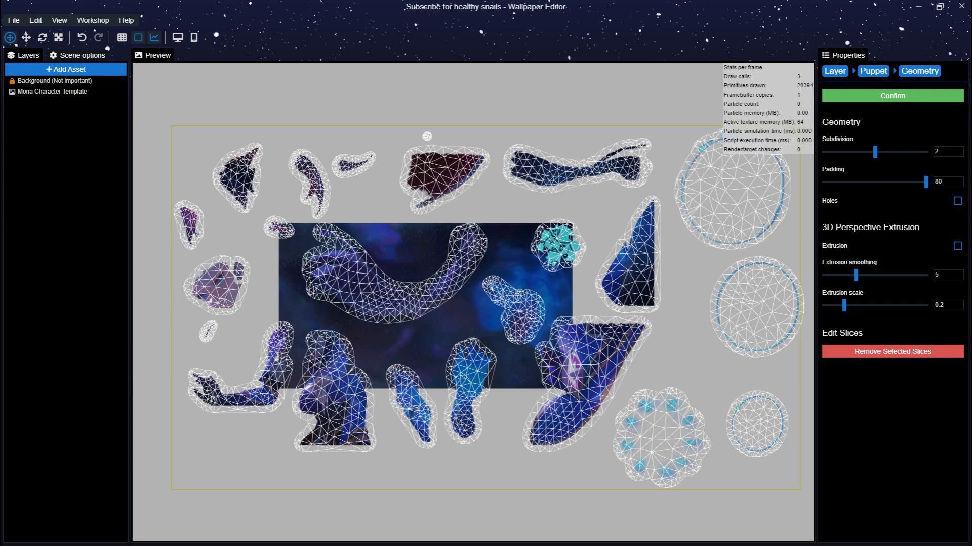
left_click(892, 95)
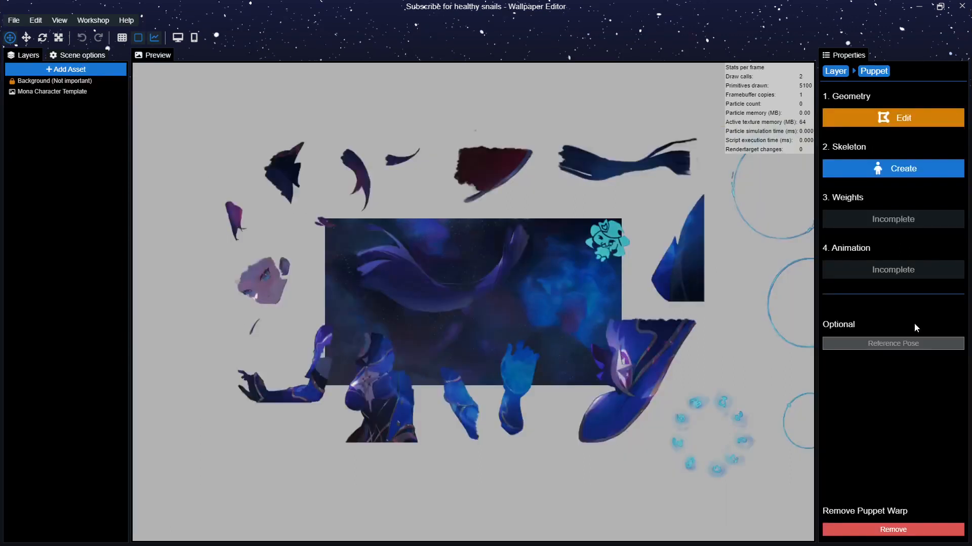
Create the skeleton, test the torso bone's warp and place a bone on another part.
left_click(892, 168)
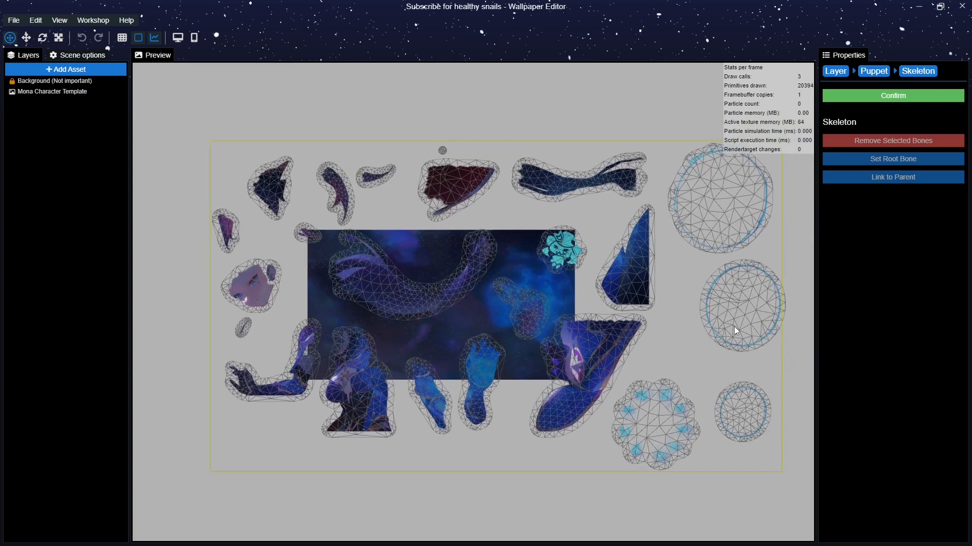
mouse_move(736, 338)
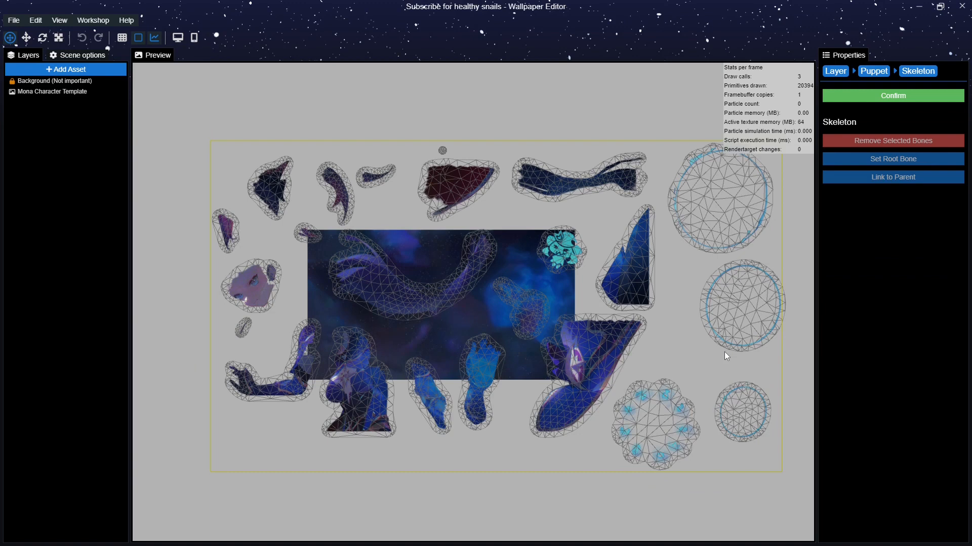
mouse_move(482, 368)
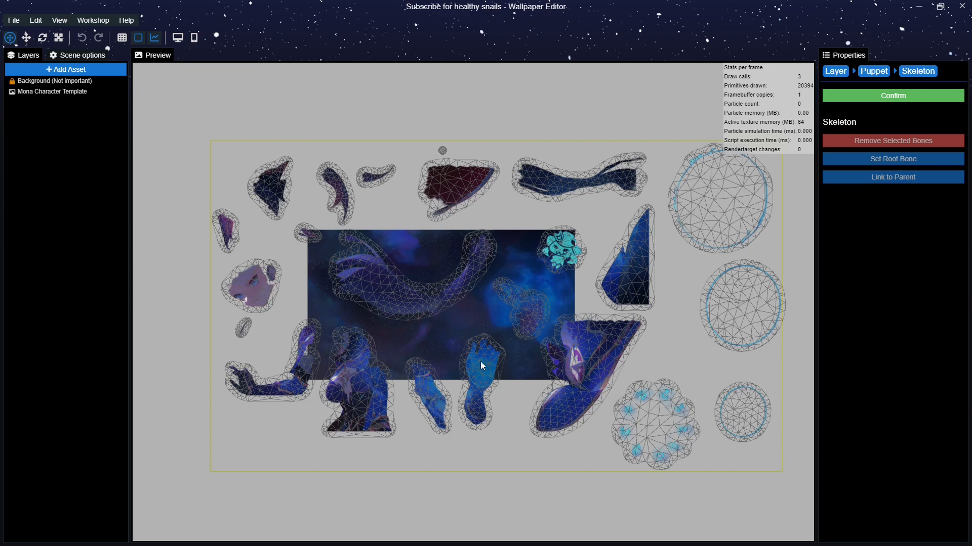
mouse_move(475, 374)
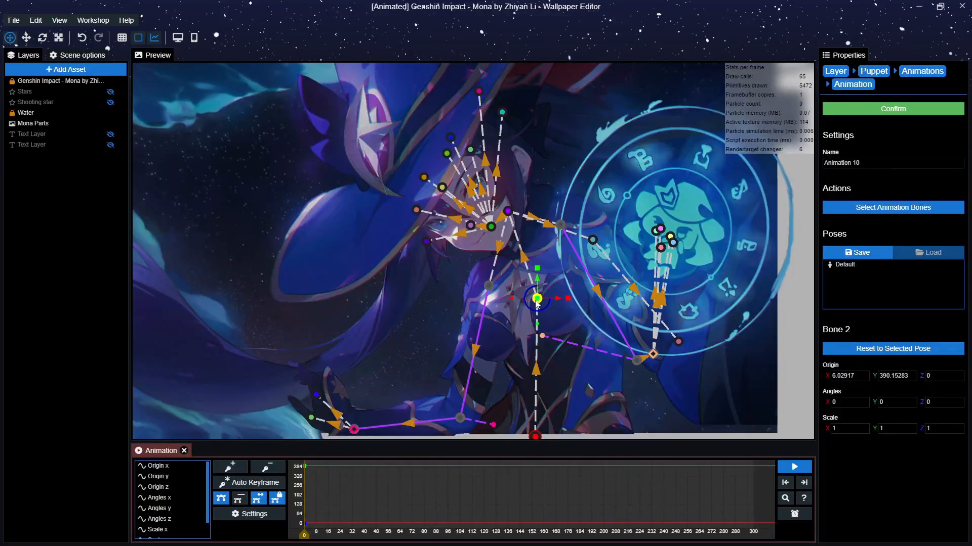
left_click_drag(536, 298, 490, 217)
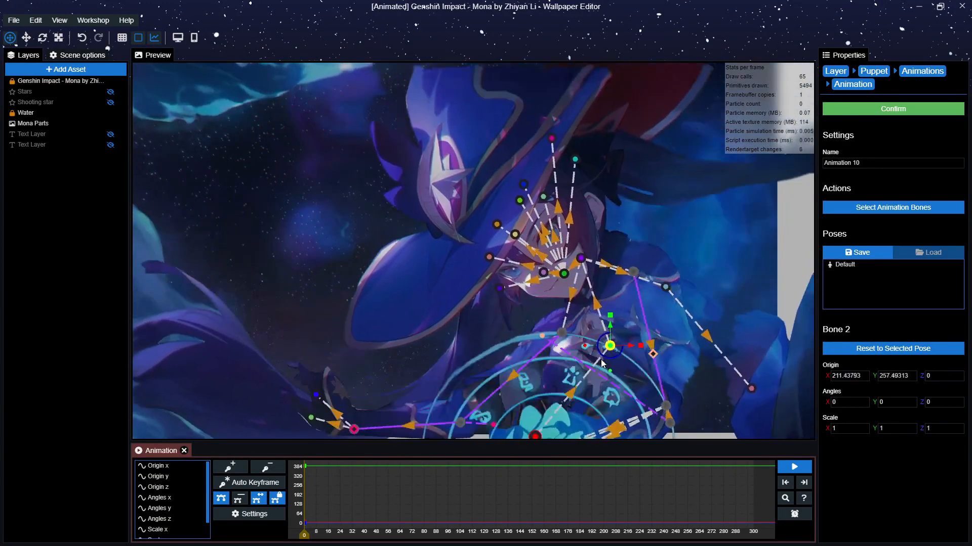
left_click_drag(608, 346, 507, 269)
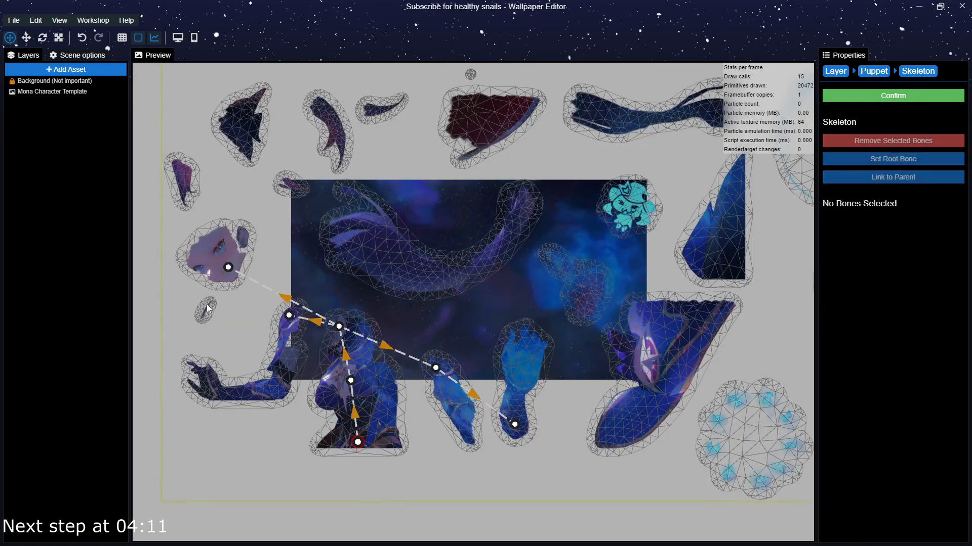
left_click(228, 268)
type("Eyebrow Bone")
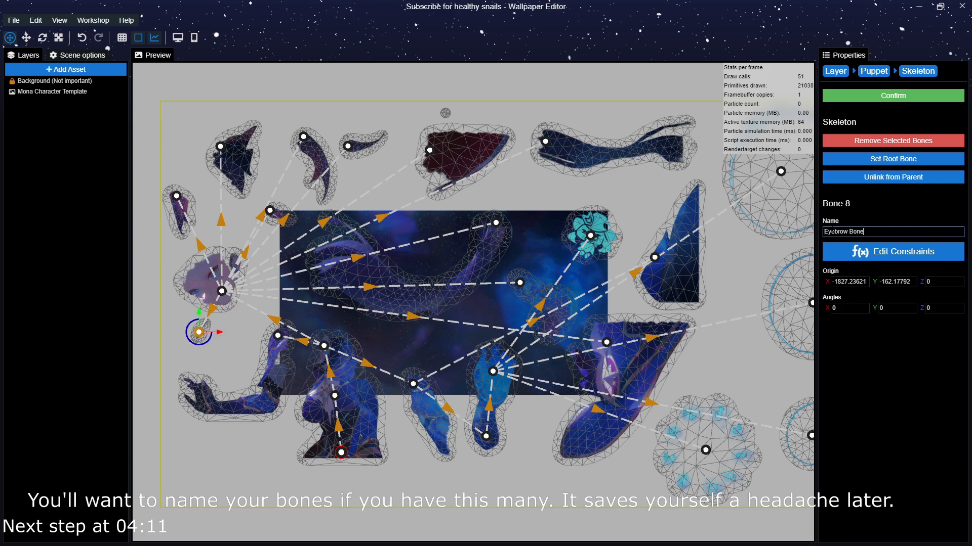
Select bones across the parts and name the hair strand bone 'Front Hair Pluck'.
left_click(220, 147)
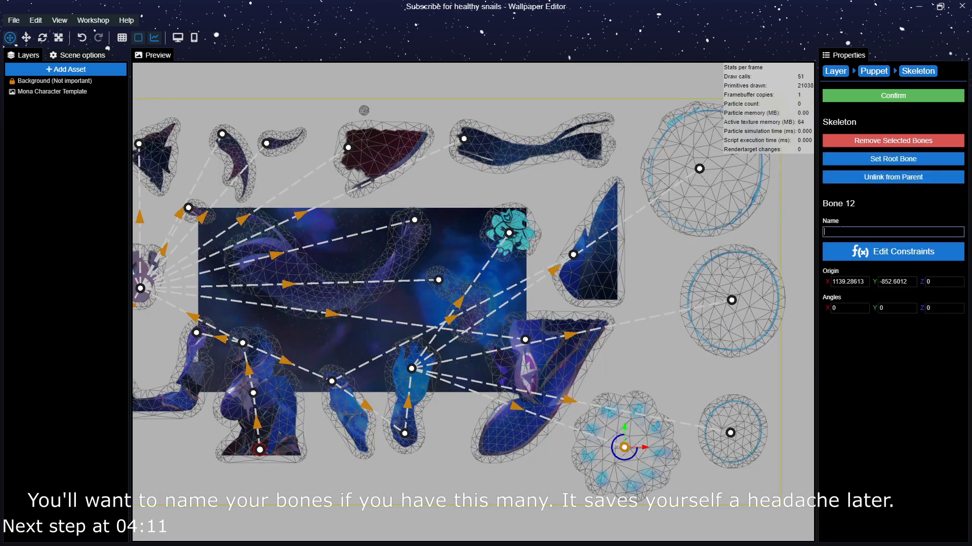
left_click(730, 299)
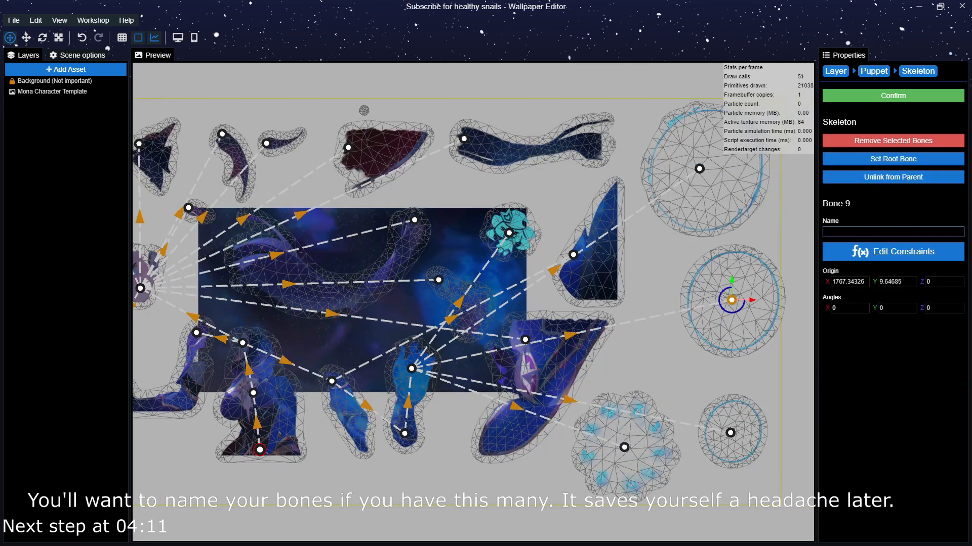
left_click(576, 255)
type("Right Arm")
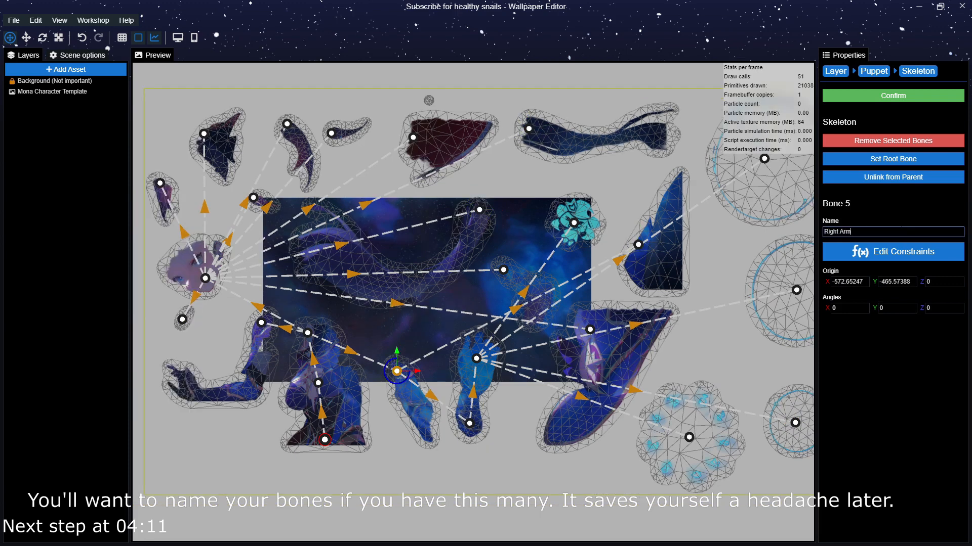
left_click(474, 371)
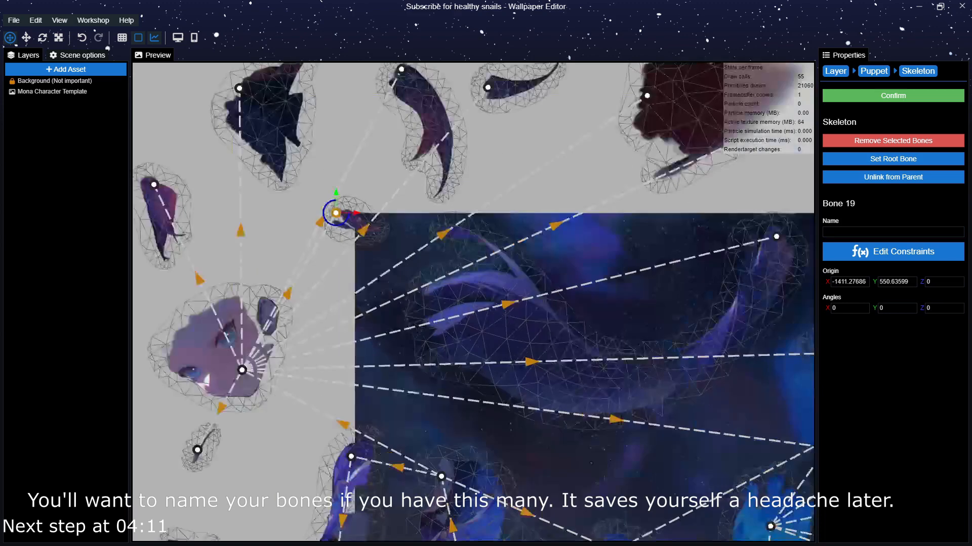
type("Front Hair Pluck")
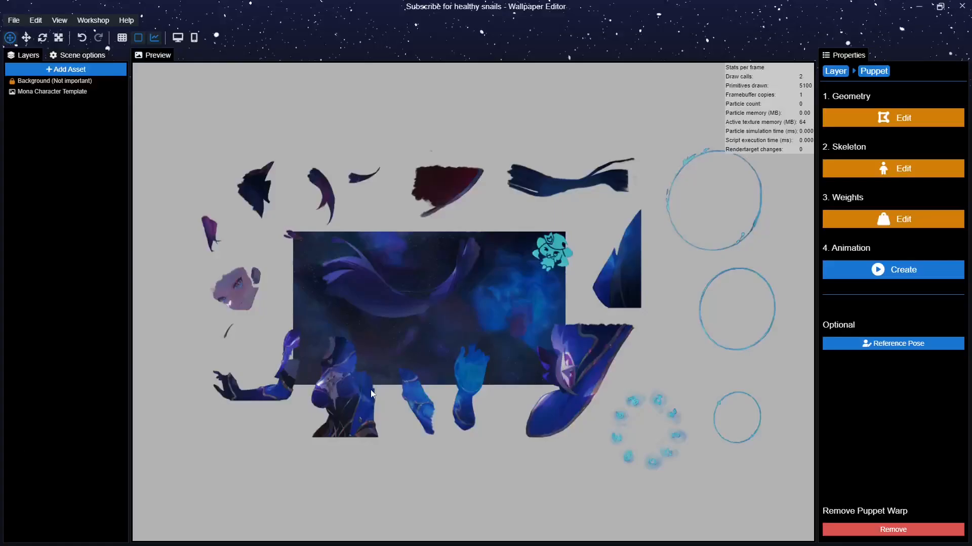
mouse_move(868, 409)
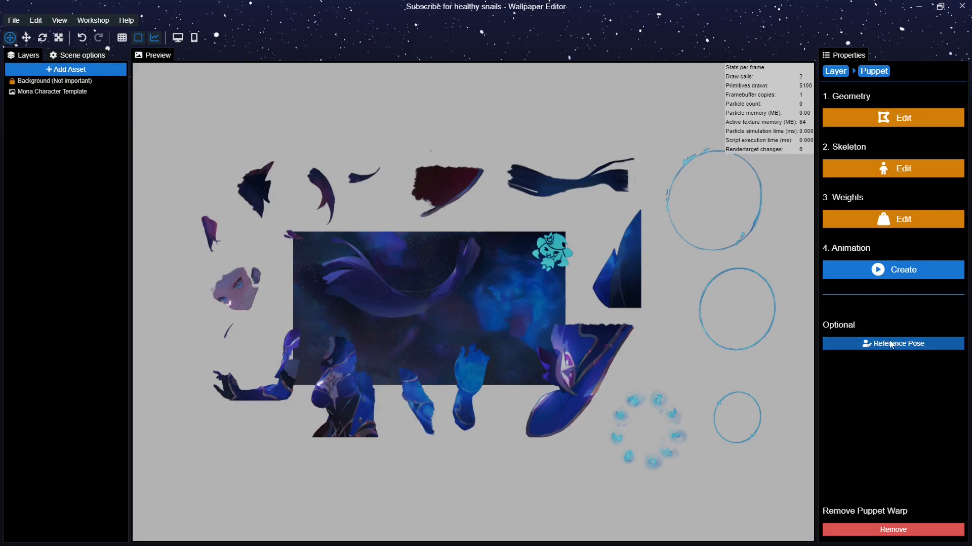
Adjust the arm ribbon bone in the reference pose and confirm it.
left_click(893, 344)
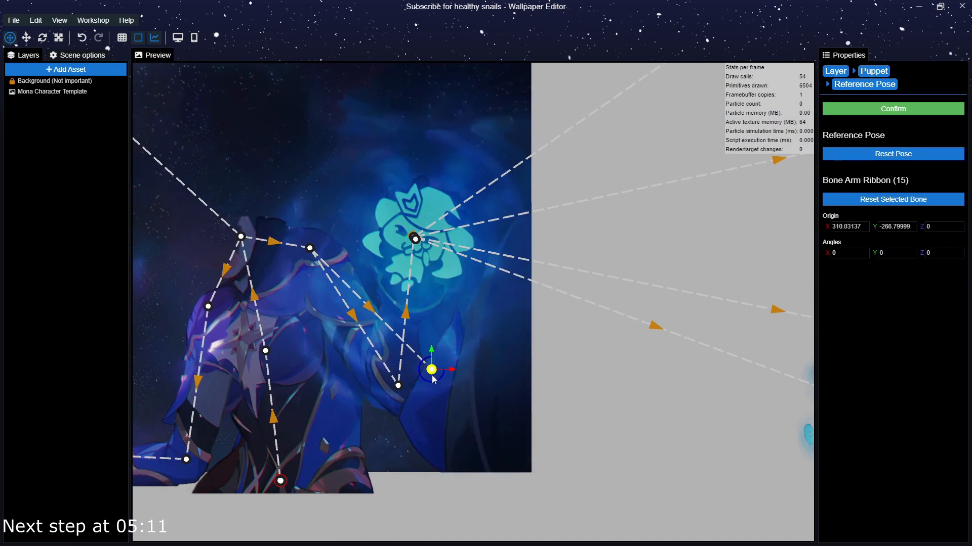
left_click_drag(432, 370, 396, 405)
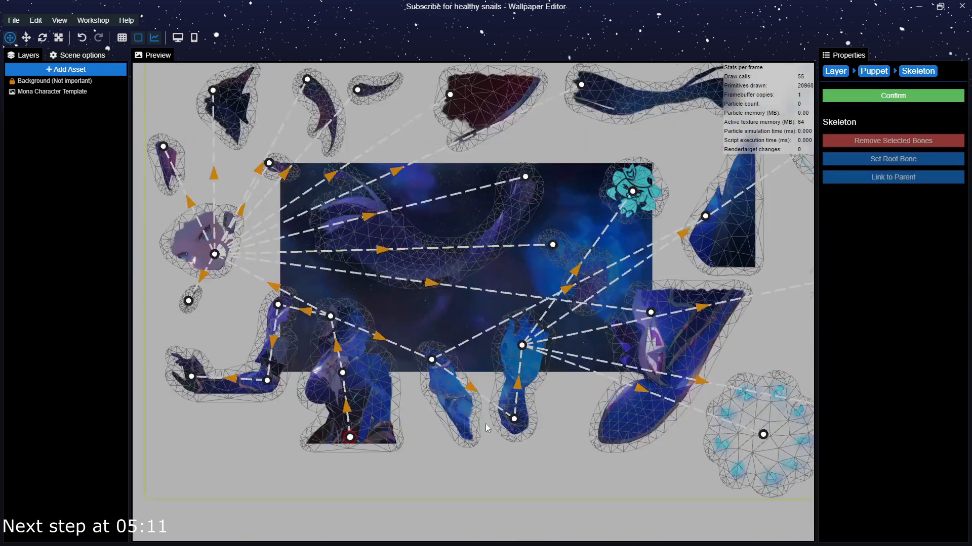
left_click(892, 95)
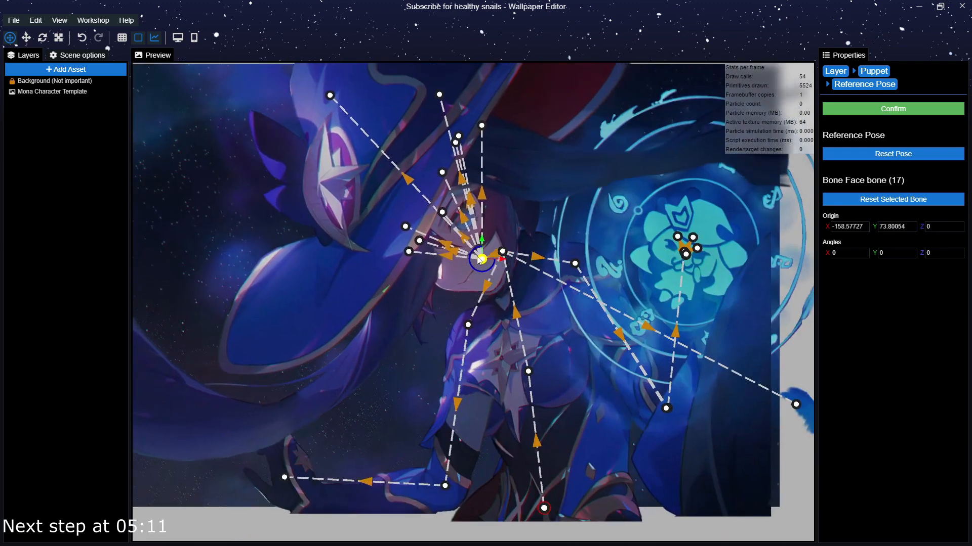
left_click(892, 108)
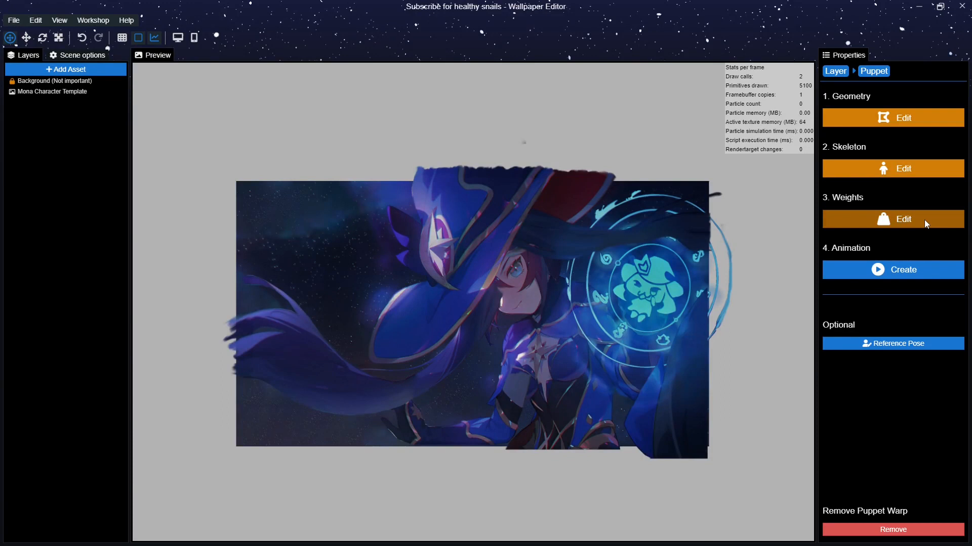
Inspect the Left Arm and Left Hair bone weights, then confirm the weights.
left_click(892, 219)
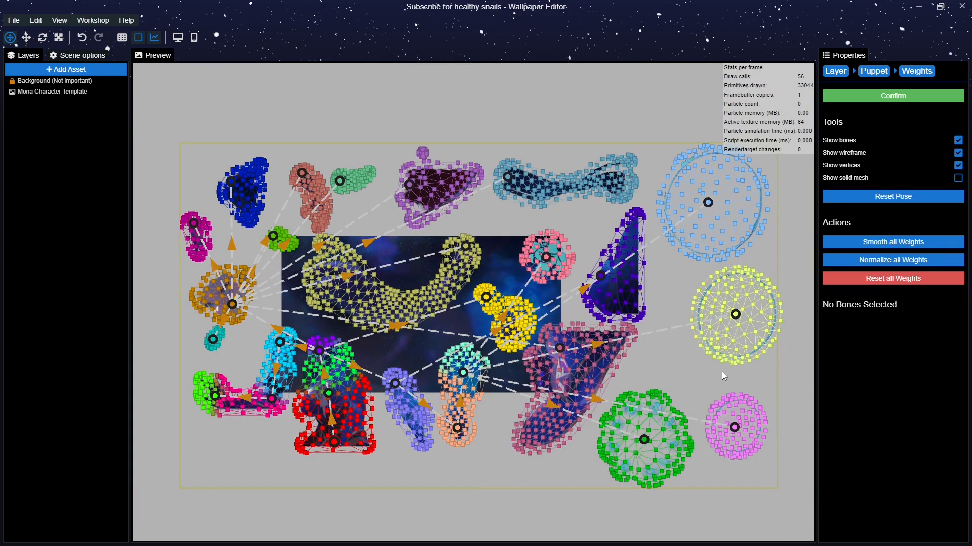
mouse_move(534, 431)
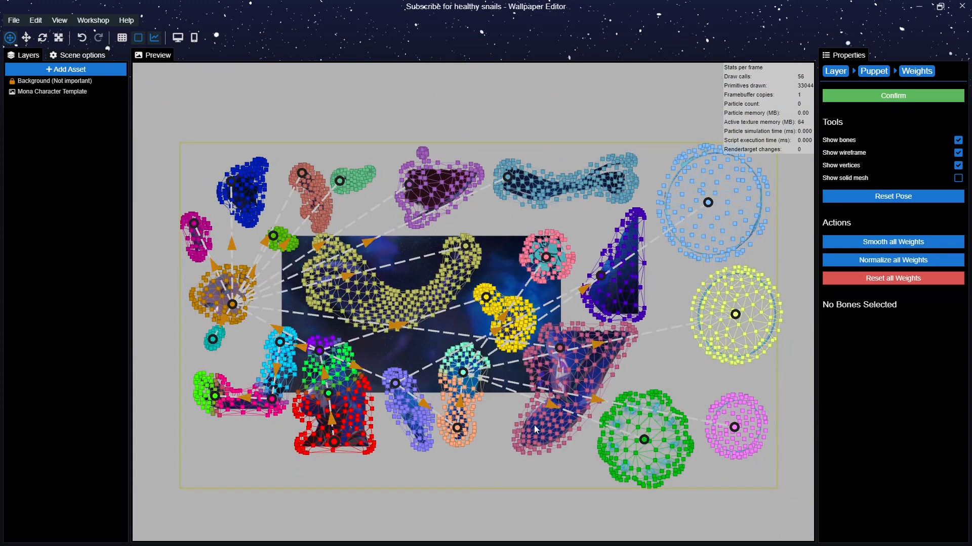
mouse_move(484, 407)
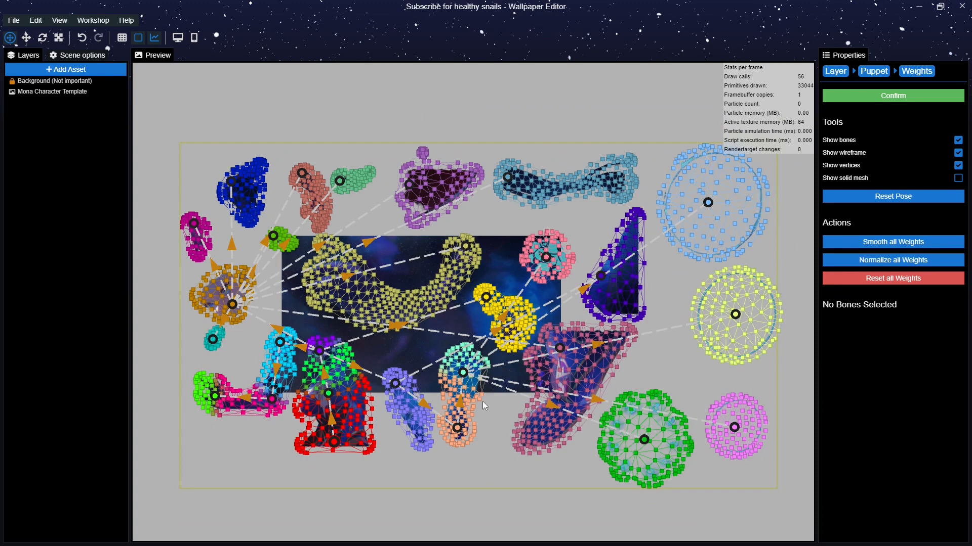
mouse_move(339, 483)
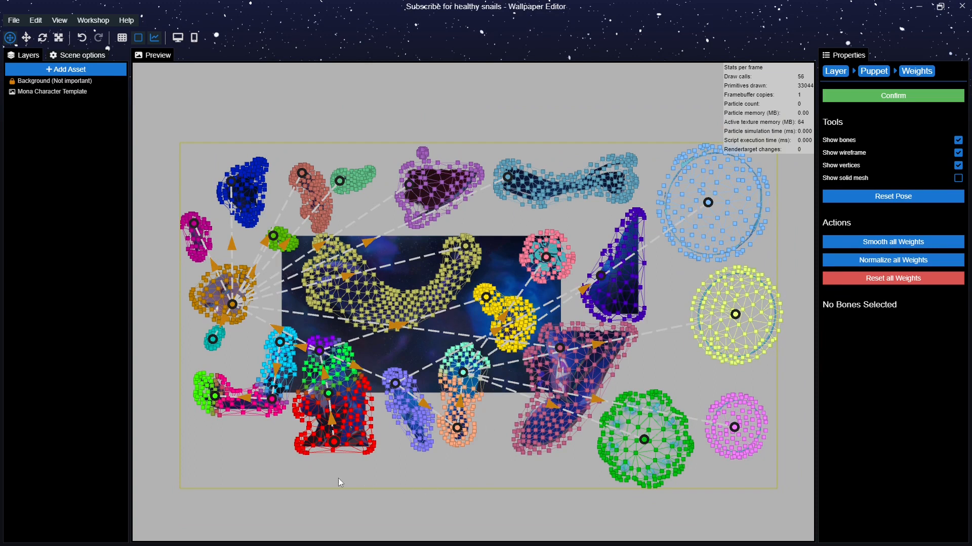
mouse_move(256, 484)
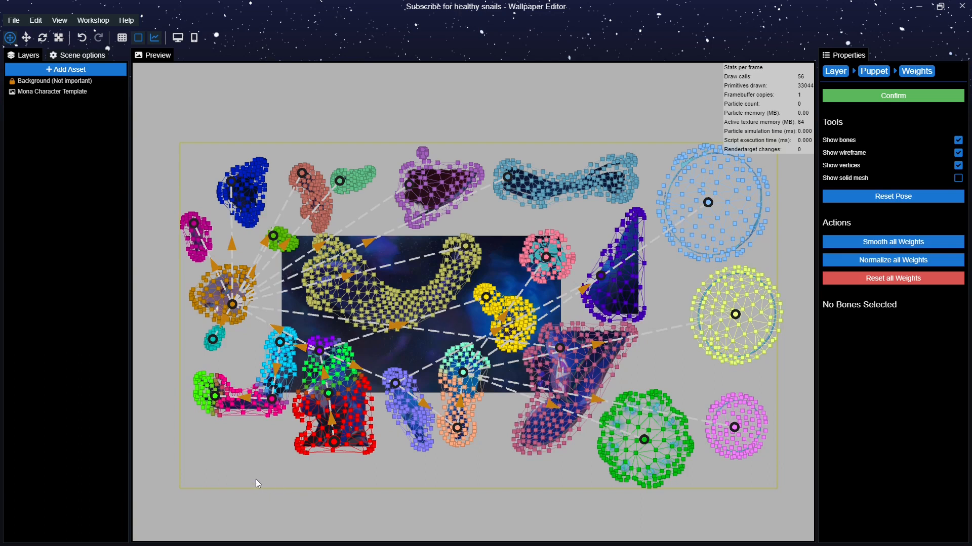
mouse_move(260, 484)
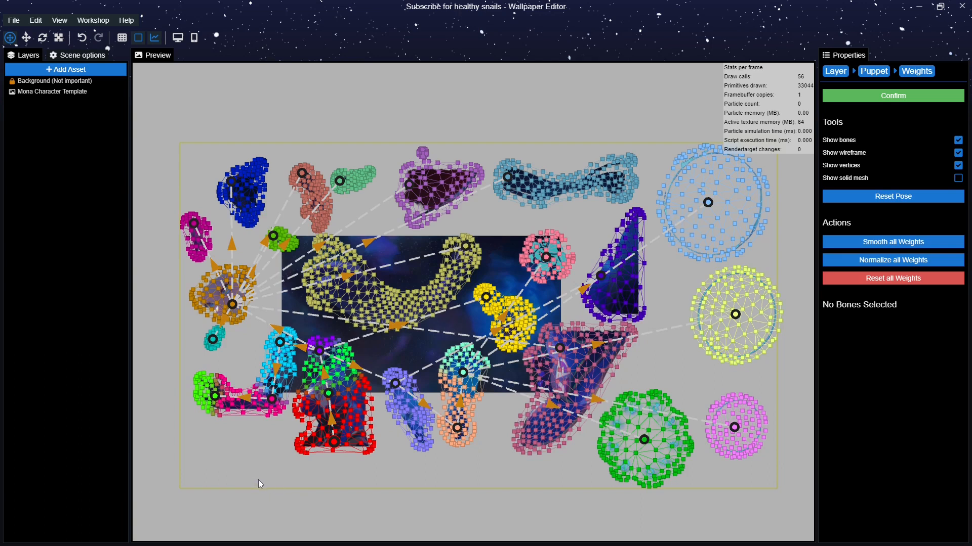
mouse_move(713, 259)
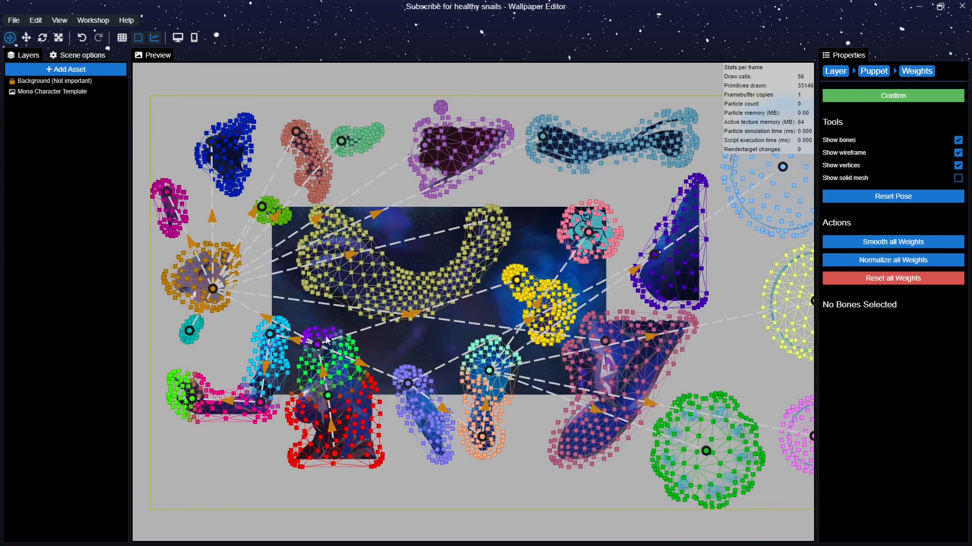
left_click(269, 334)
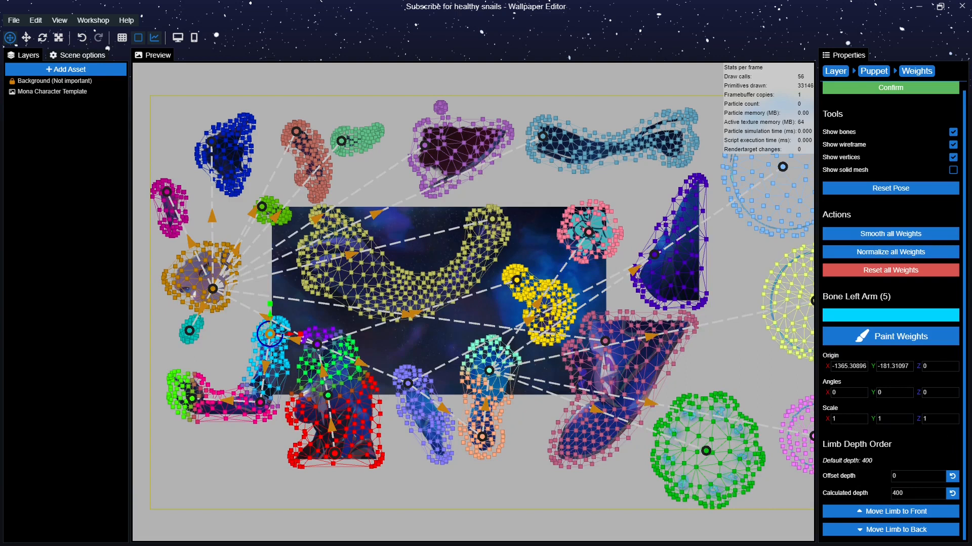
left_click(914, 494)
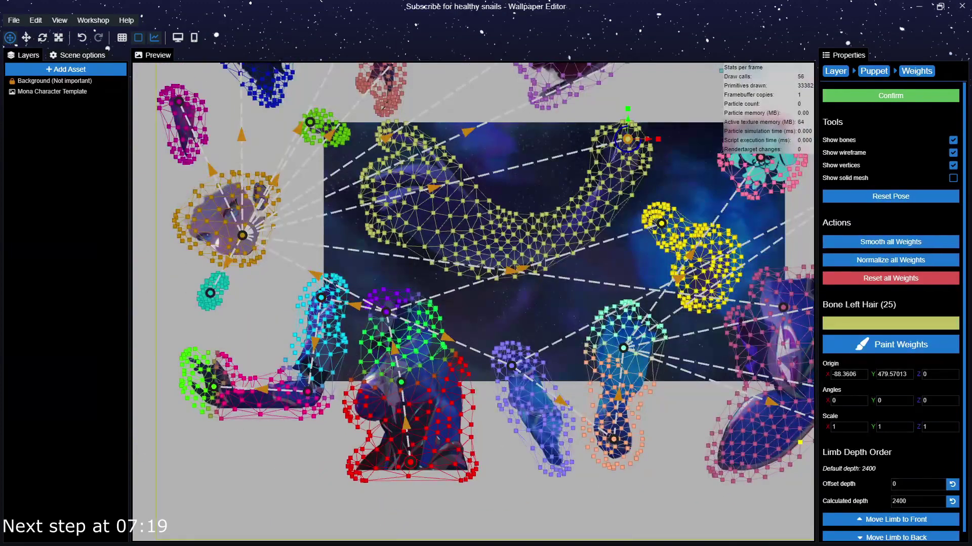
left_click(306, 405)
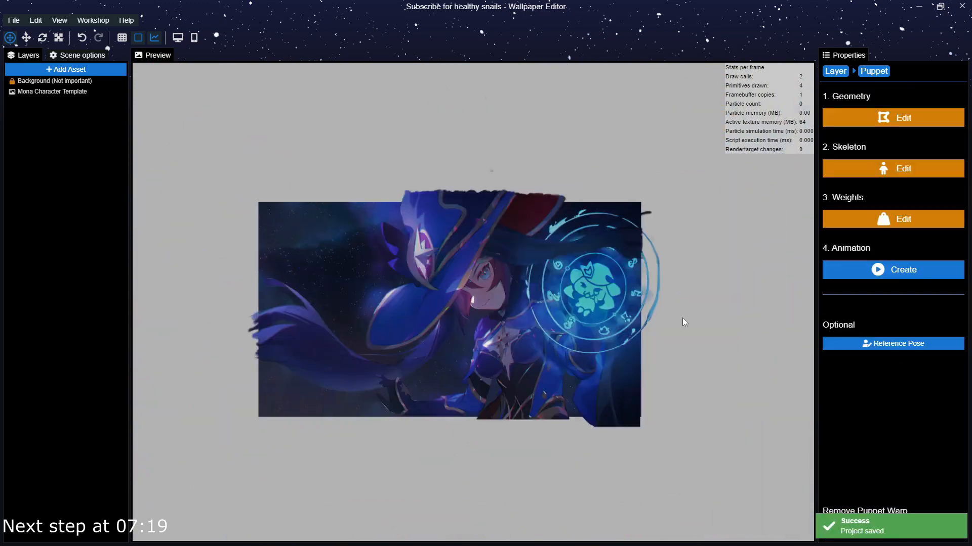
Give the Right Hair limb a depth offset of -2000 in weight editing and confirm.
left_click(892, 219)
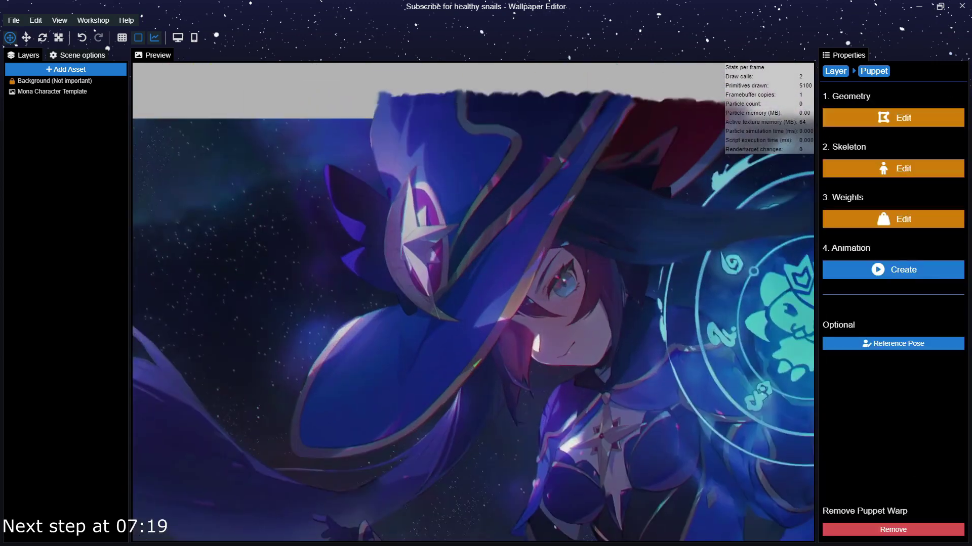
left_click(890, 218)
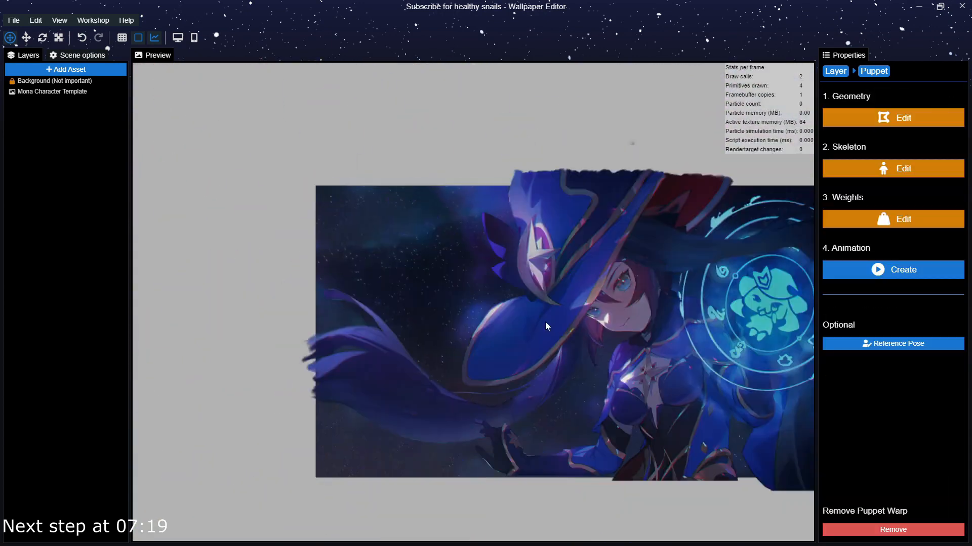
left_click(892, 218)
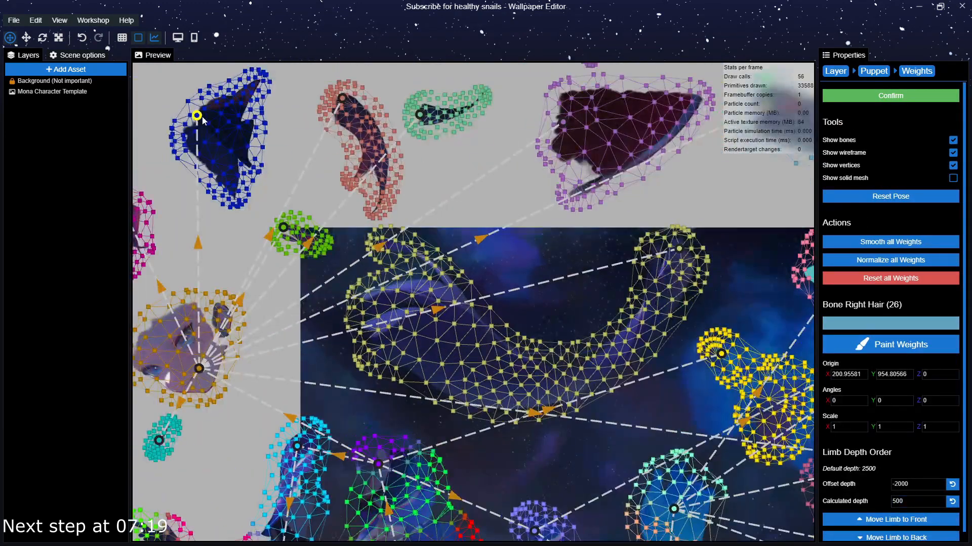
left_click(891, 95)
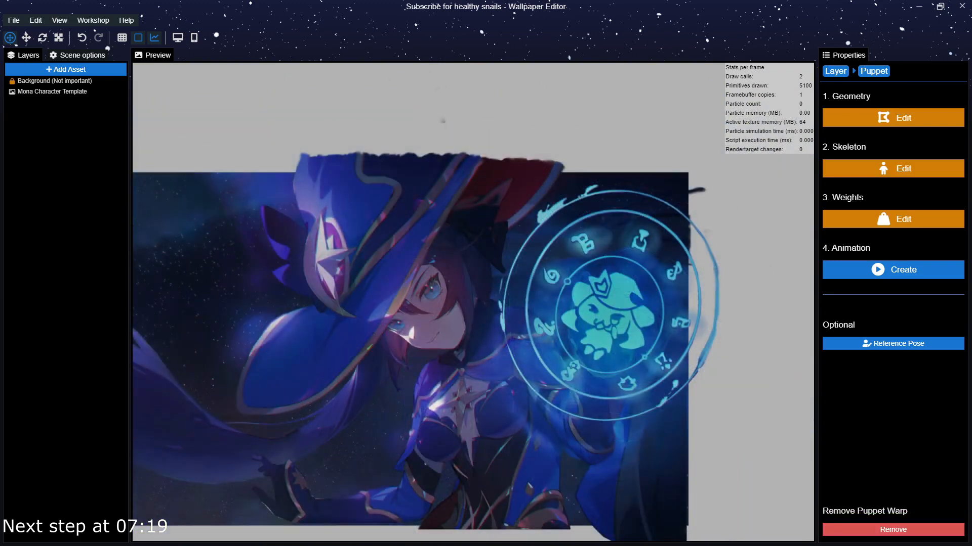
Reposition the Hat Ribbon and Front Hair Pluck bones in the reference pose and confirm.
left_click(892, 344)
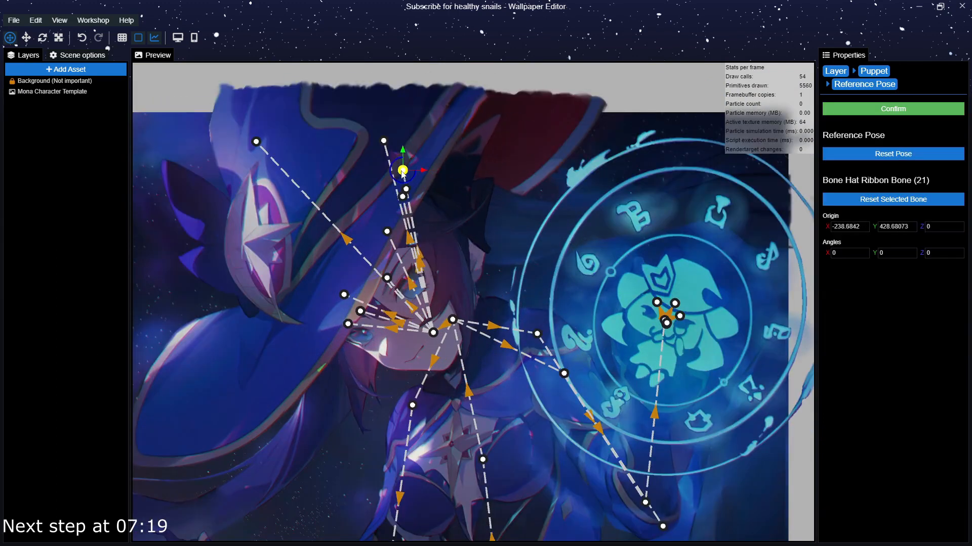
left_click(439, 190)
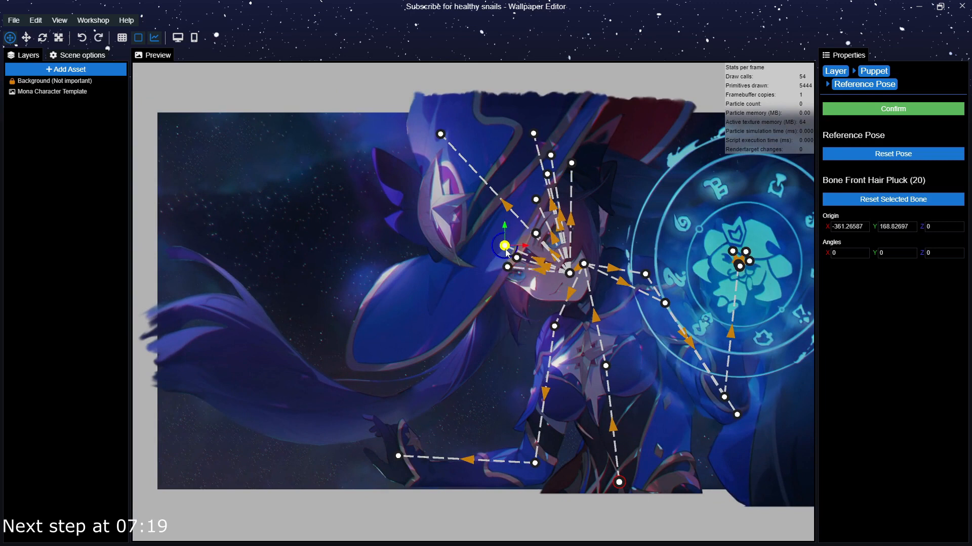
left_click(505, 244)
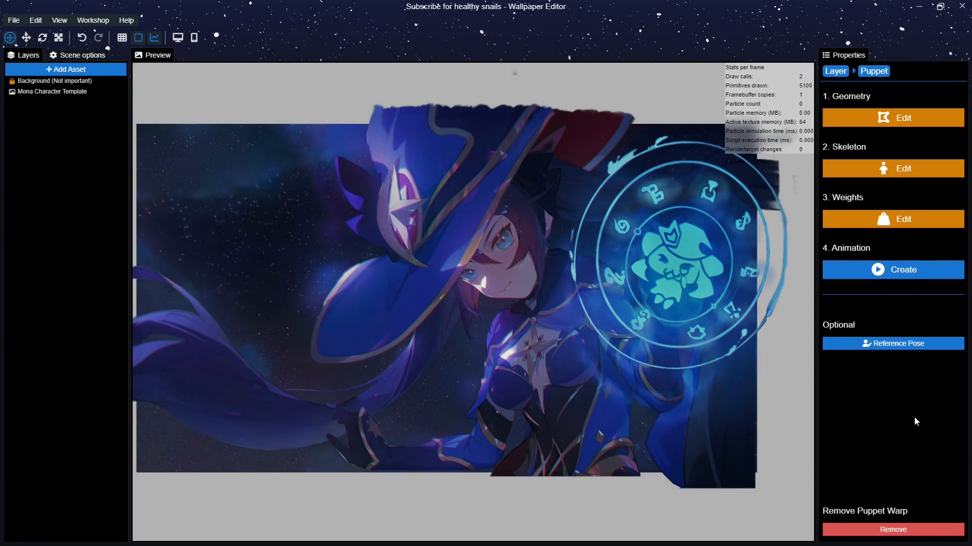
mouse_move(910, 270)
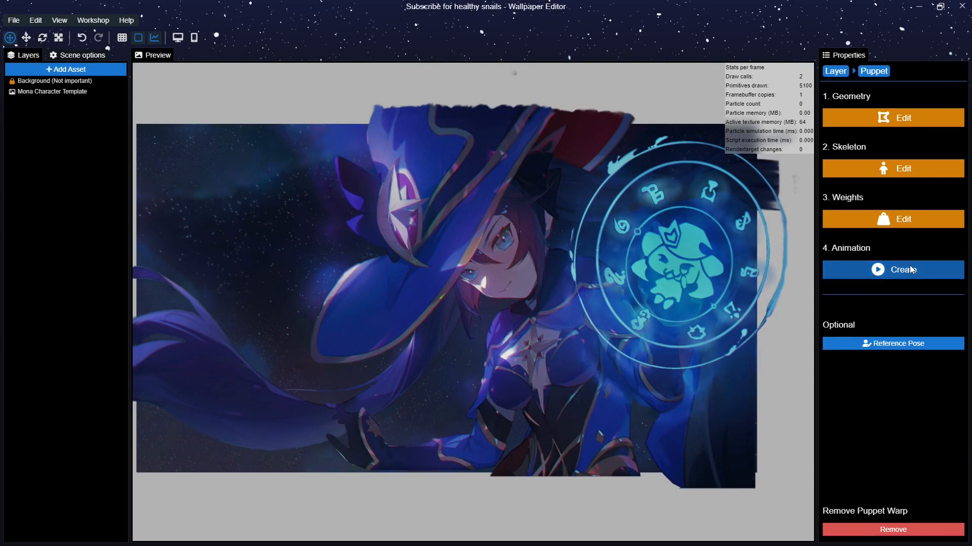
Create the puppet's animation stage and add a new animation.
left_click(893, 269)
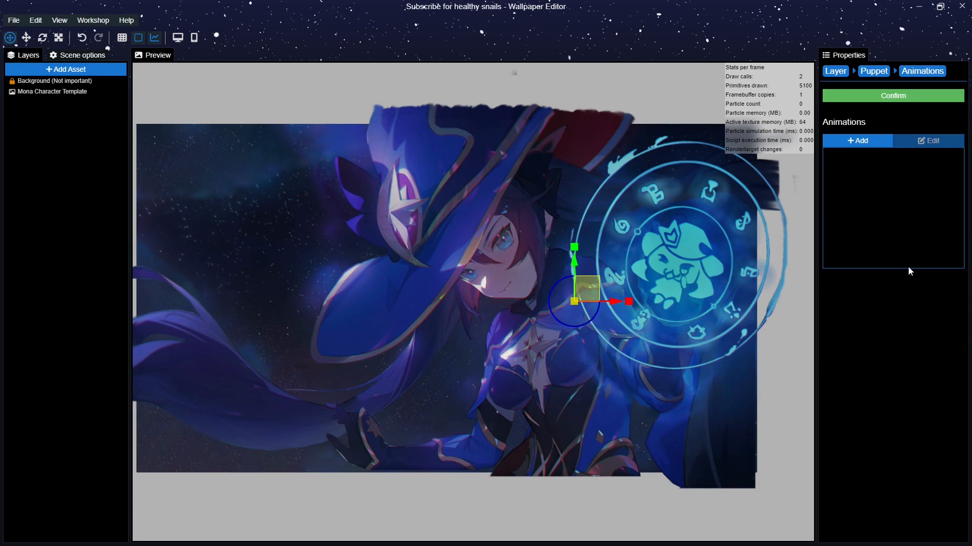
mouse_move(879, 334)
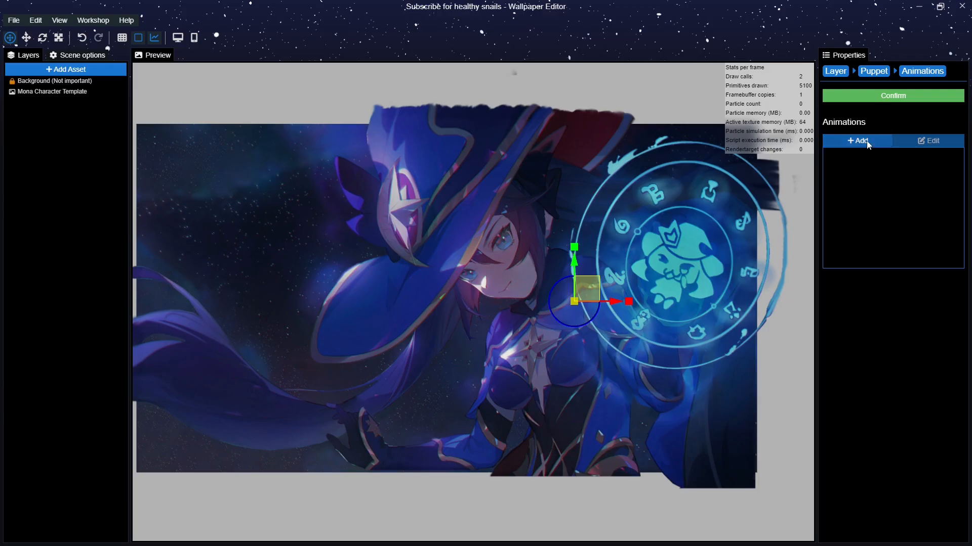
left_click(856, 141)
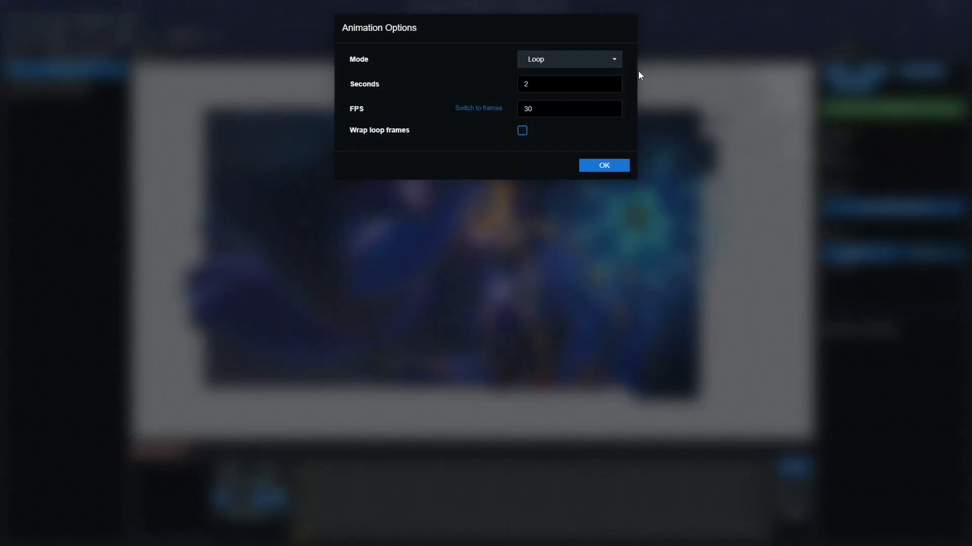
mouse_move(619, 65)
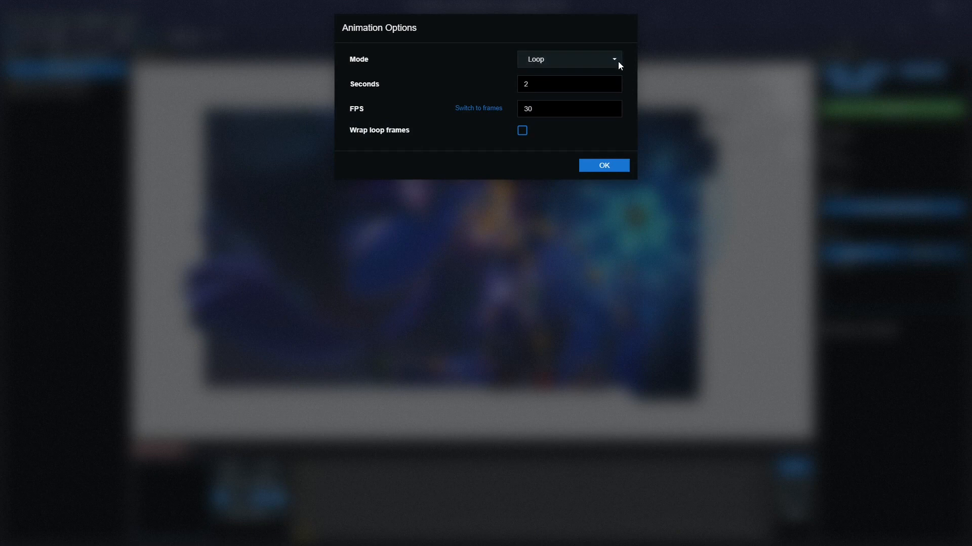
mouse_move(610, 61)
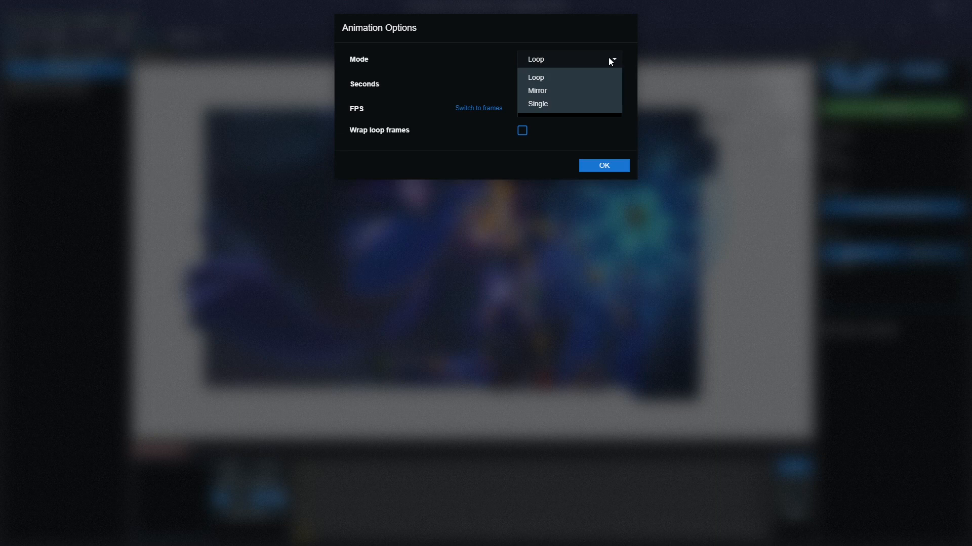
Accept Animation 1 as a looping 2-second, 30 FPS animation.
left_click(537, 77)
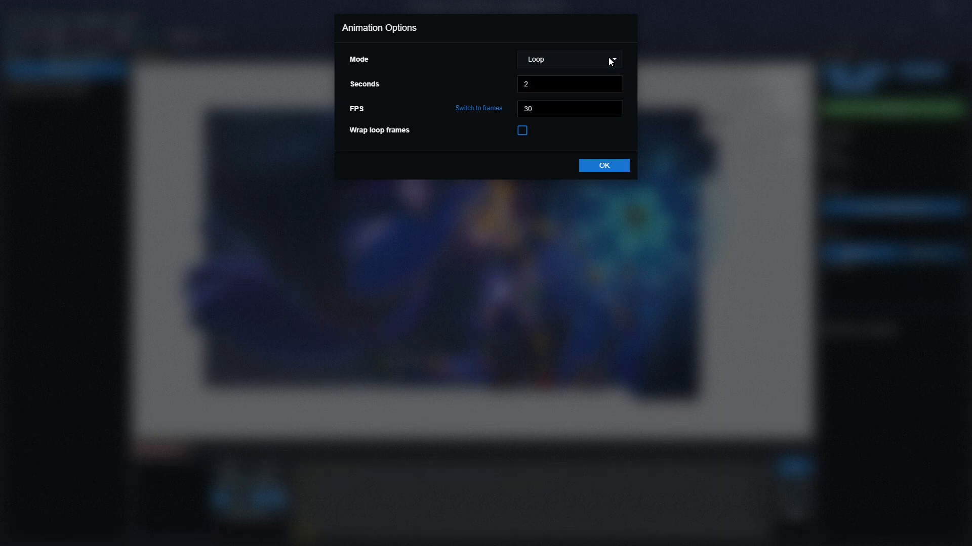
left_click(603, 165)
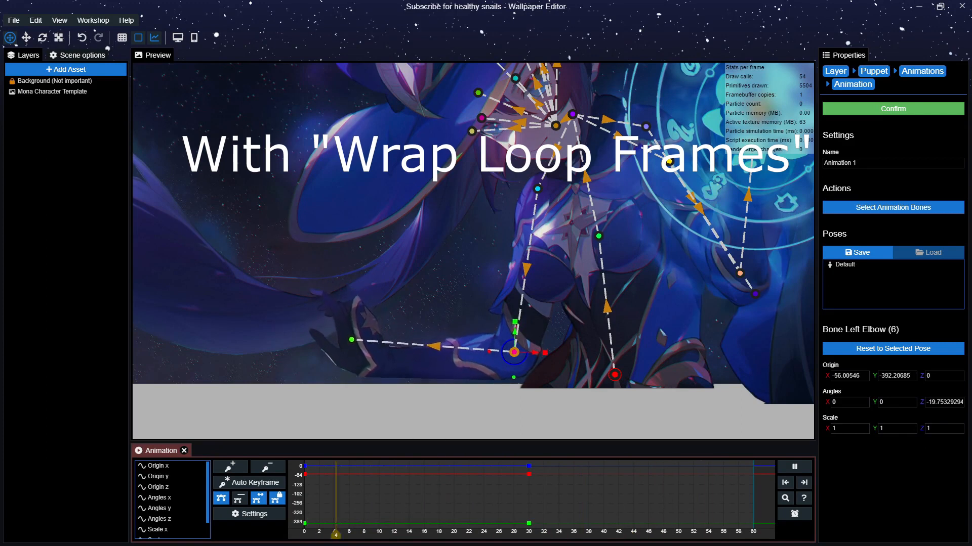
left_click(612, 532)
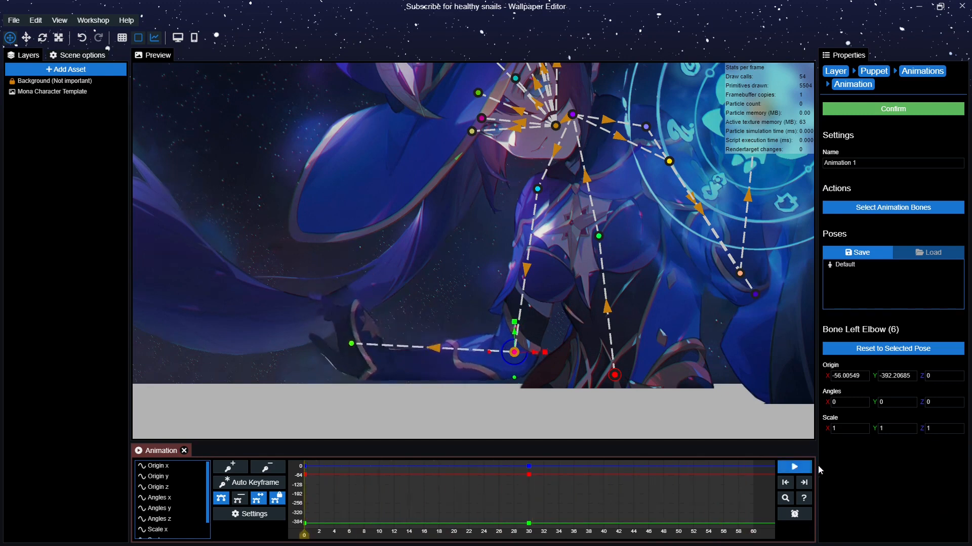
left_click(793, 467)
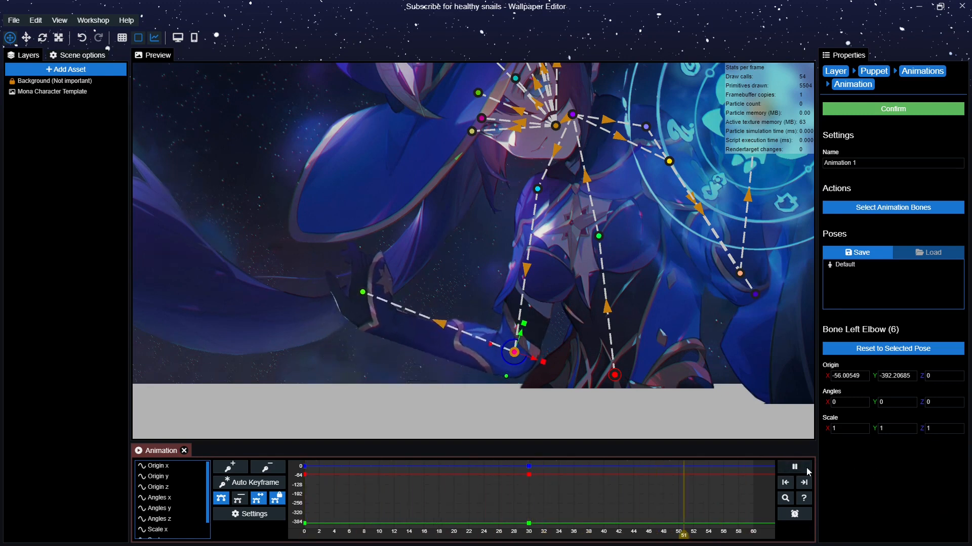
left_click(794, 467)
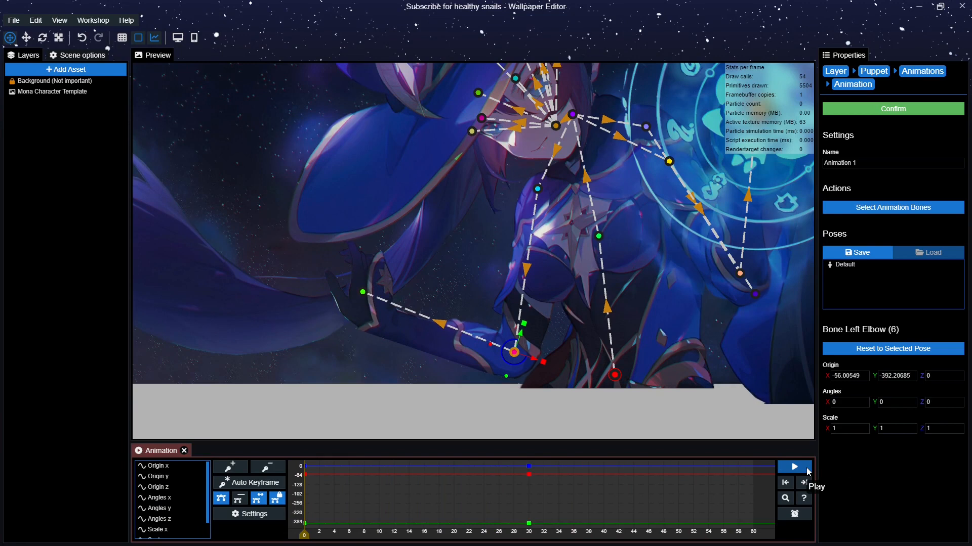
mouse_move(803, 482)
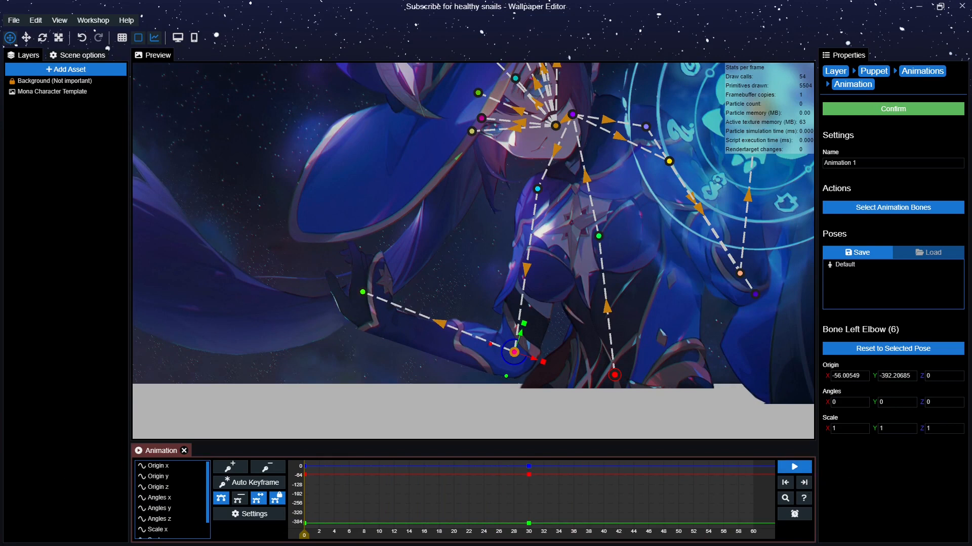
left_click(794, 467)
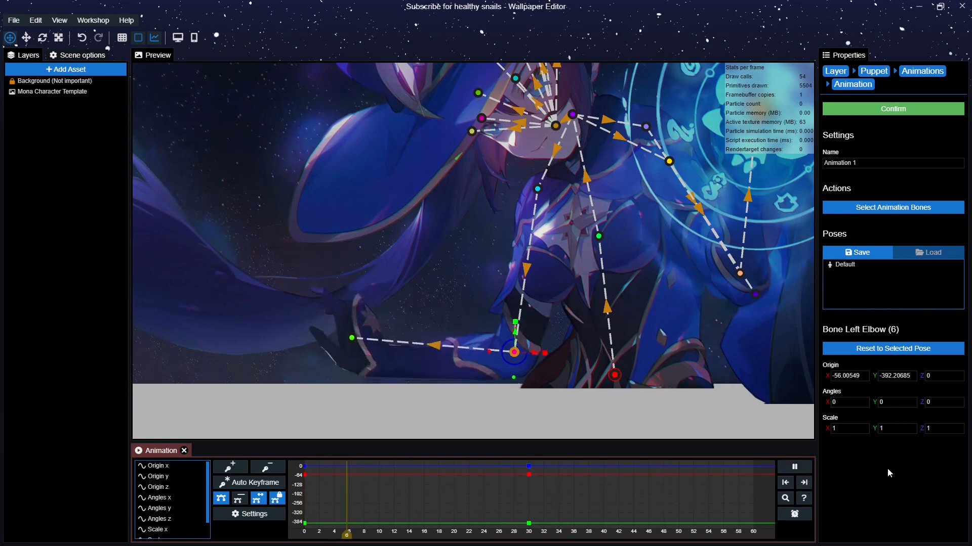
left_click(794, 467)
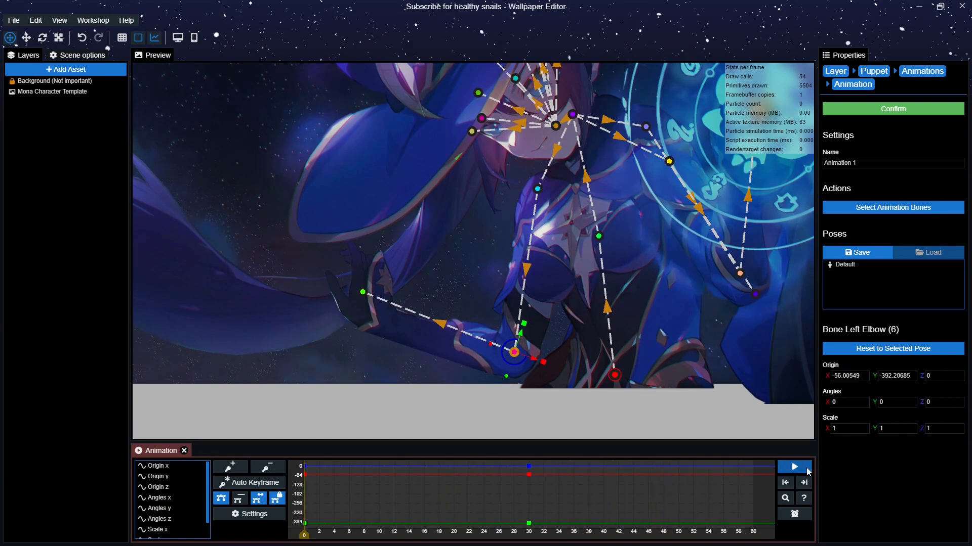
mouse_move(807, 471)
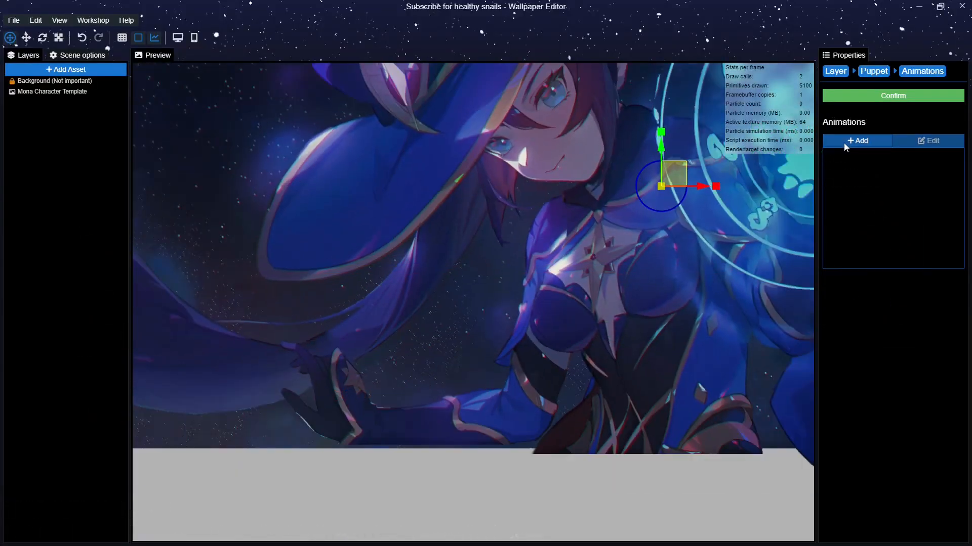
Create a new looping 2-second, 30 FPS animation and select the Left Elbow bone.
left_click(857, 140)
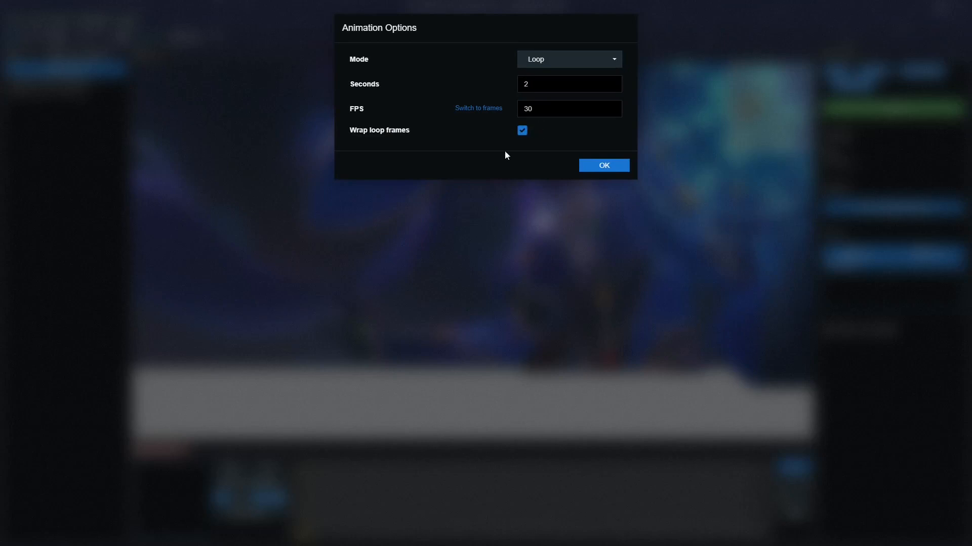
left_click(603, 165)
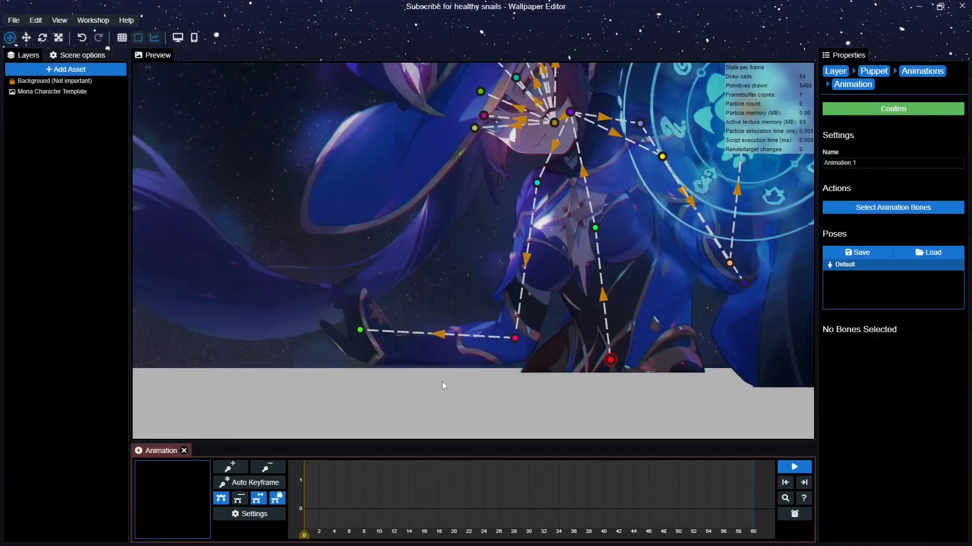
left_click(515, 338)
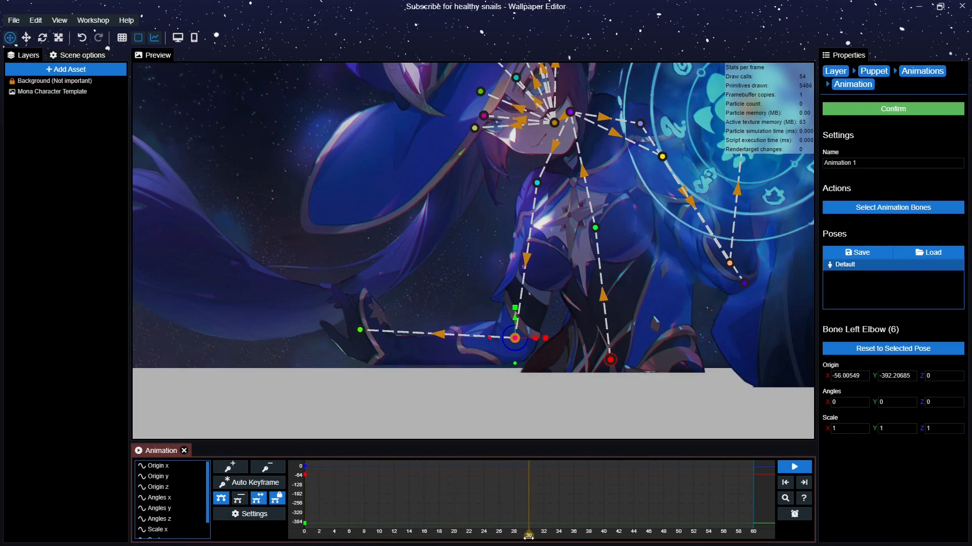
mouse_move(614, 446)
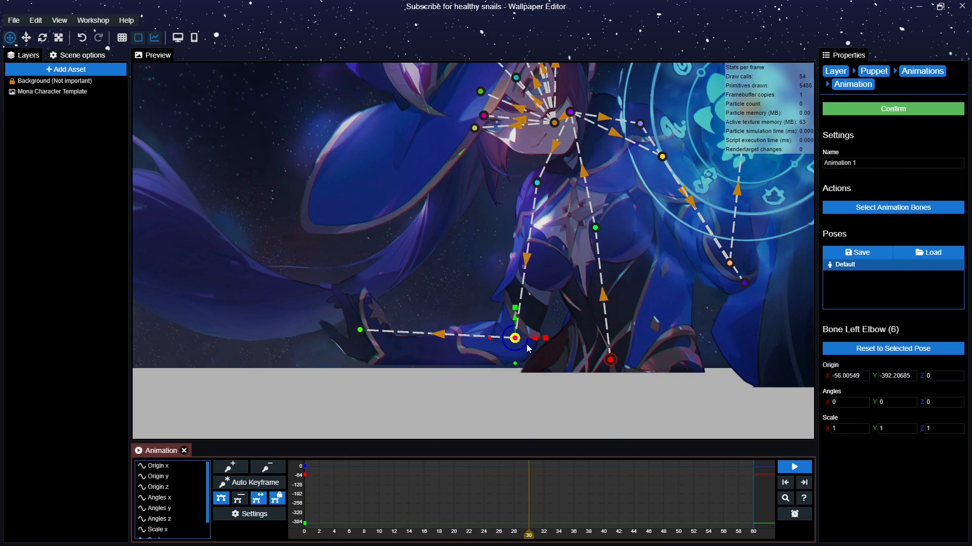
Bend the left forearm upward at frame 30, keyframe it, and preview the playback.
left_click_drag(527, 348, 523, 354)
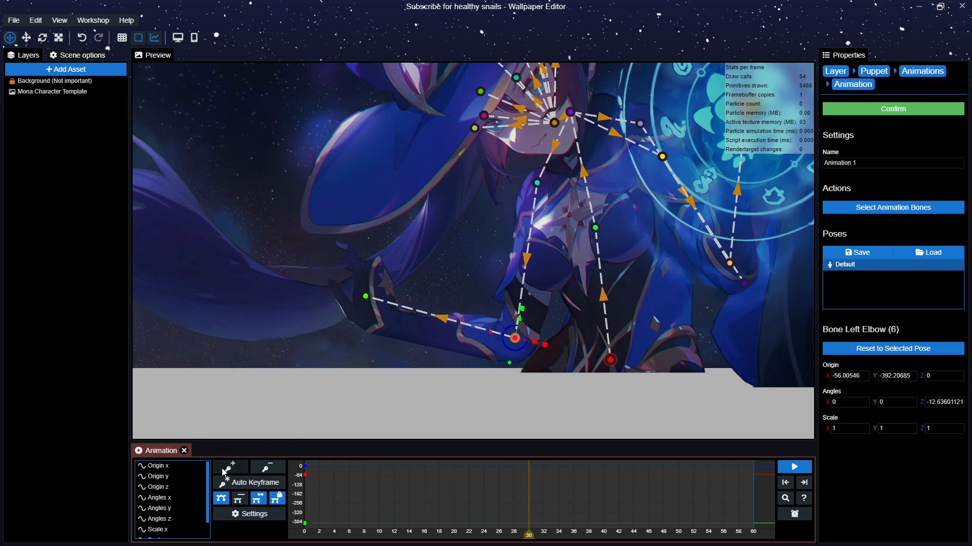
left_click(231, 467)
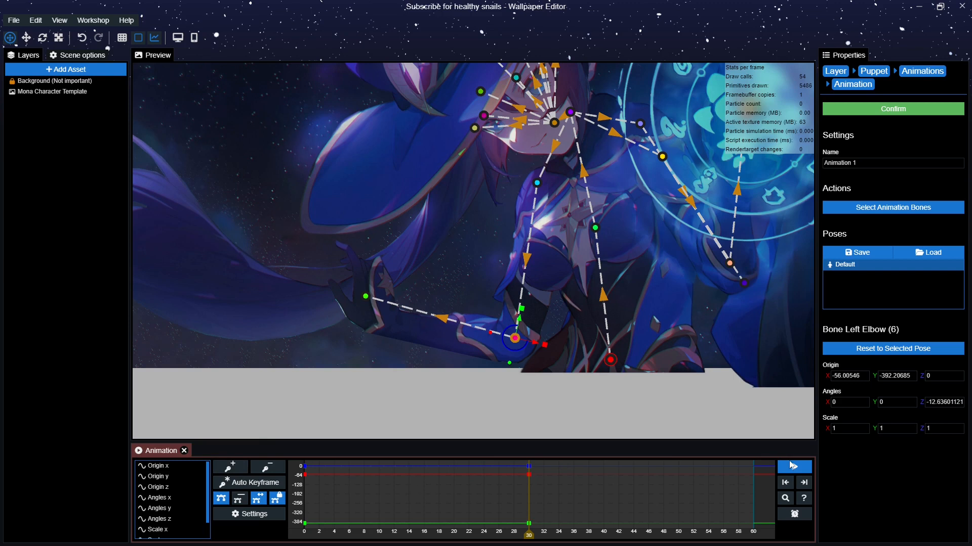
left_click(794, 466)
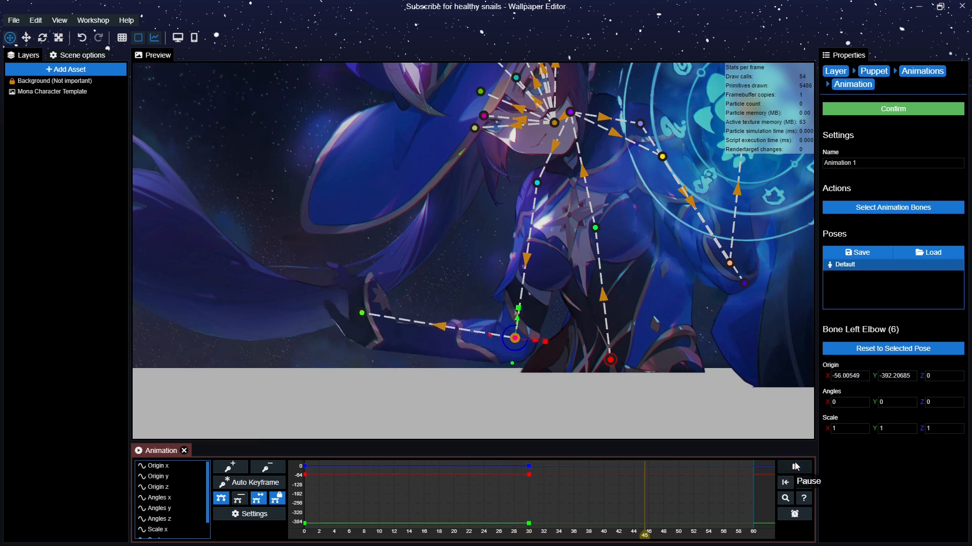
left_click(794, 467)
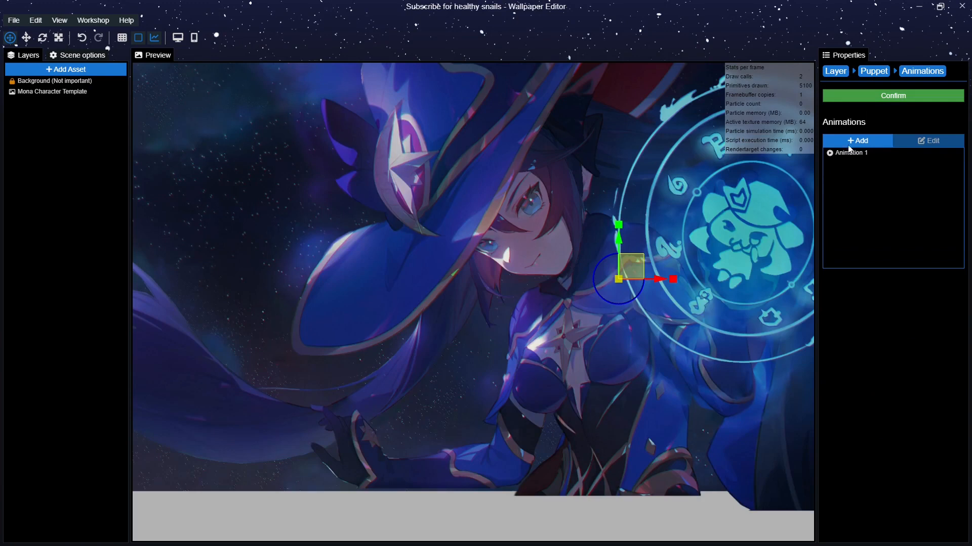
Add an animation layer on the Mona Character Template using Animation 1.
left_click(50, 91)
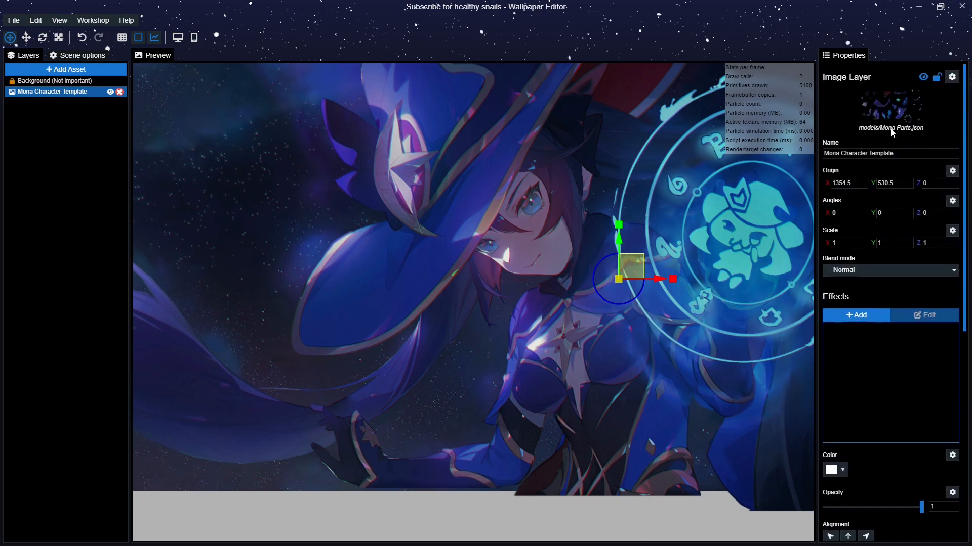
mouse_move(967, 126)
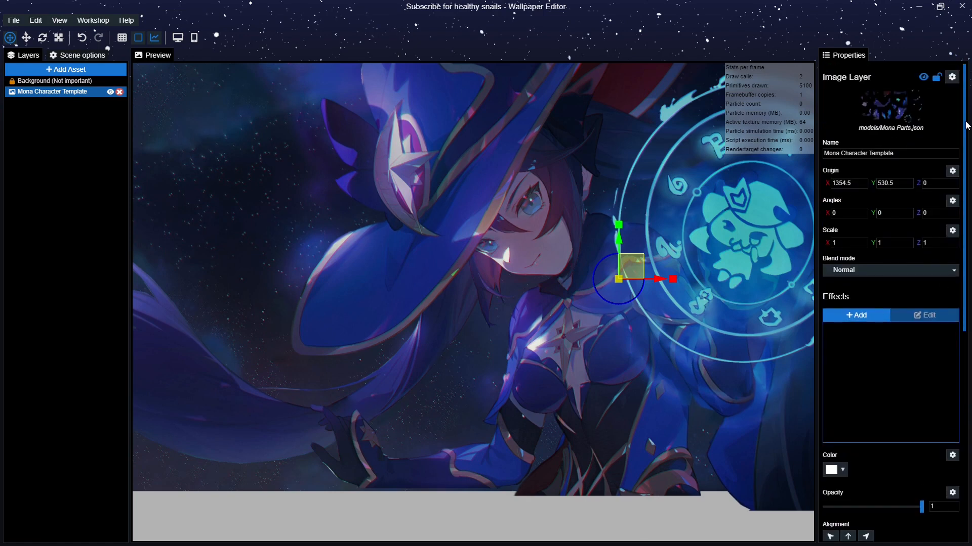
scroll("down", 3)
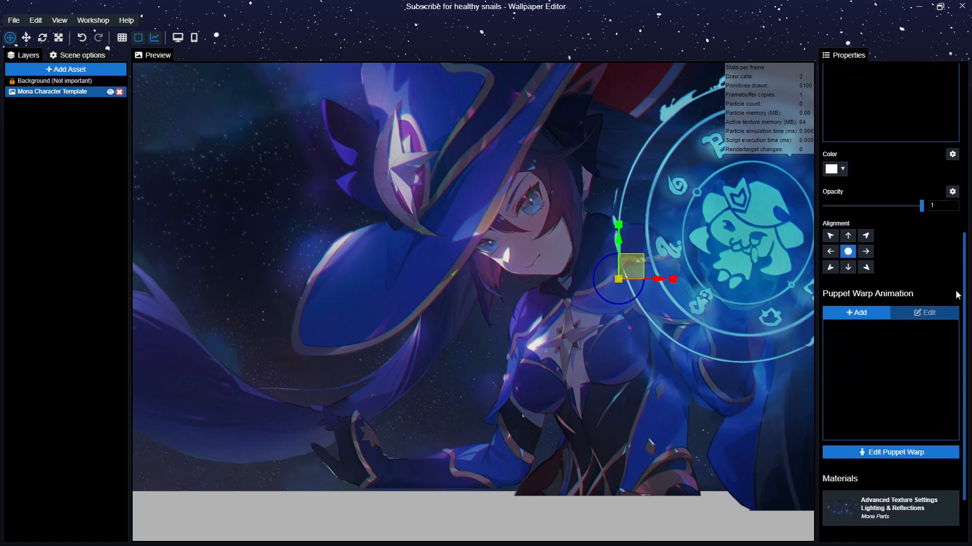
scroll("down", 3)
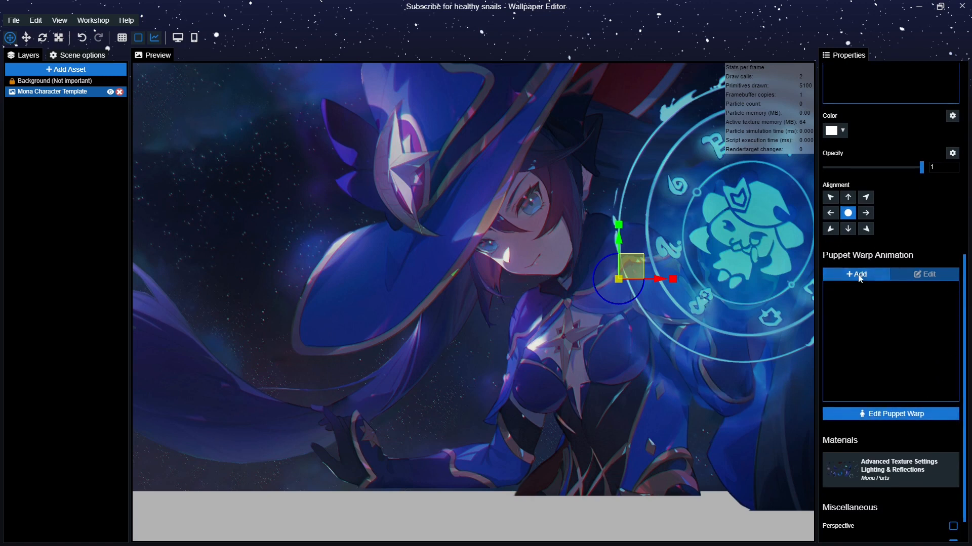
left_click(856, 274)
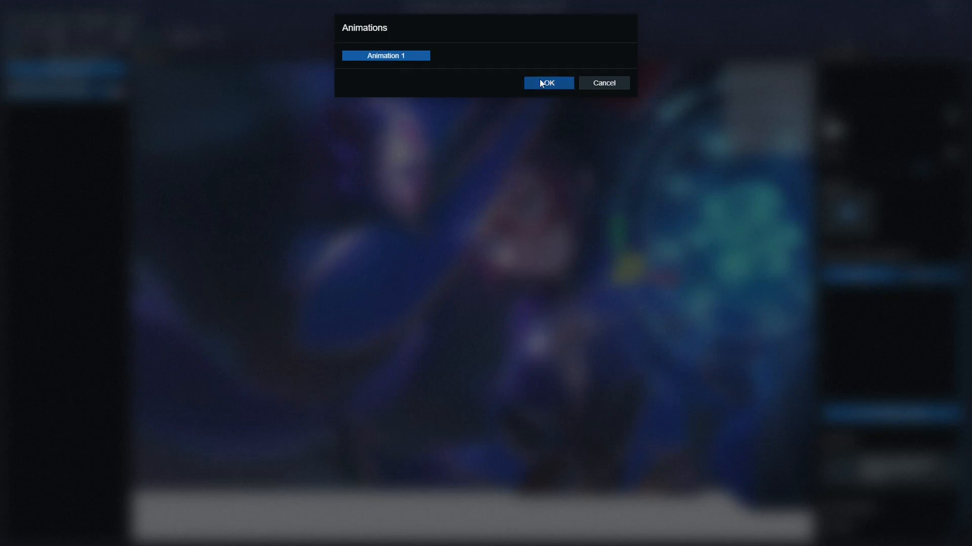
left_click(548, 83)
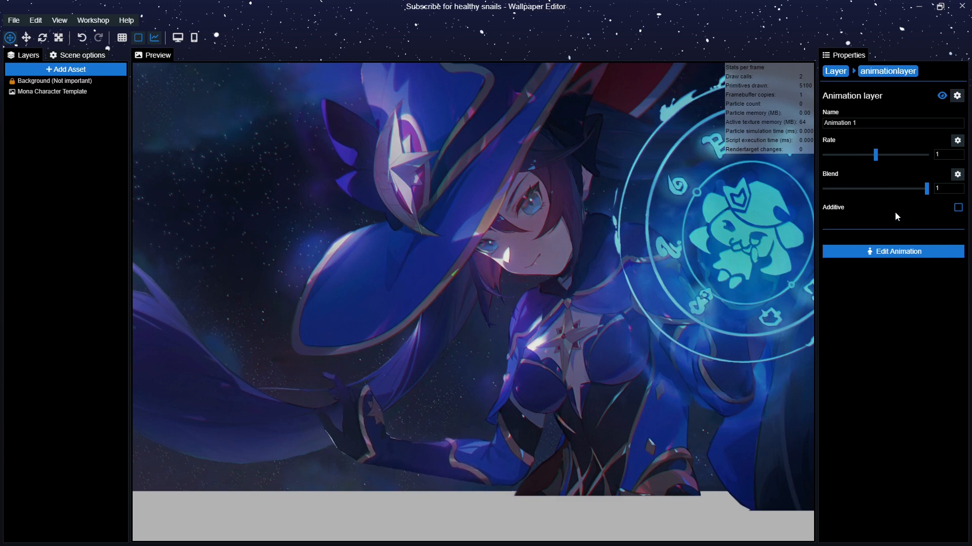
Keep the layer's rate at 1, make it additive, and return to the layer properties.
left_click_drag(875, 155, 928, 155)
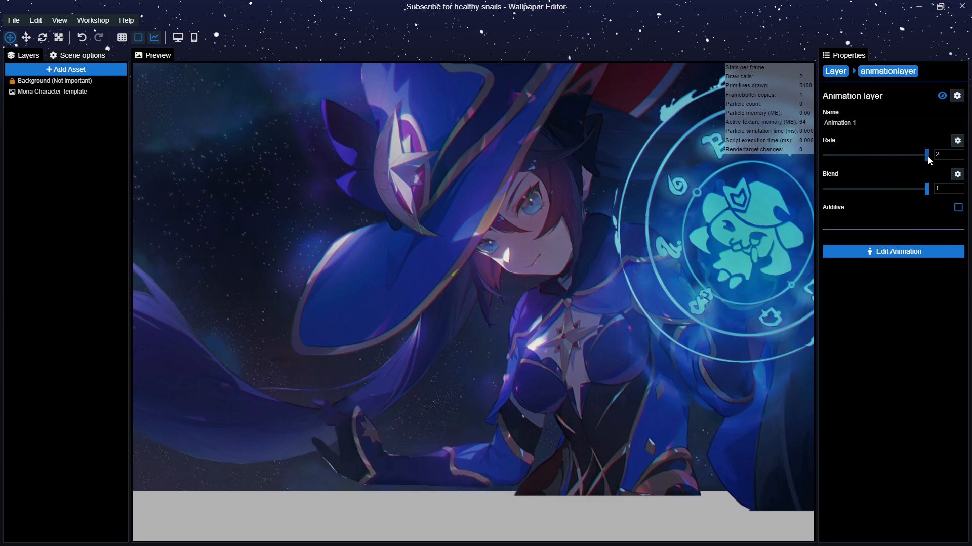
left_click_drag(926, 154, 844, 154)
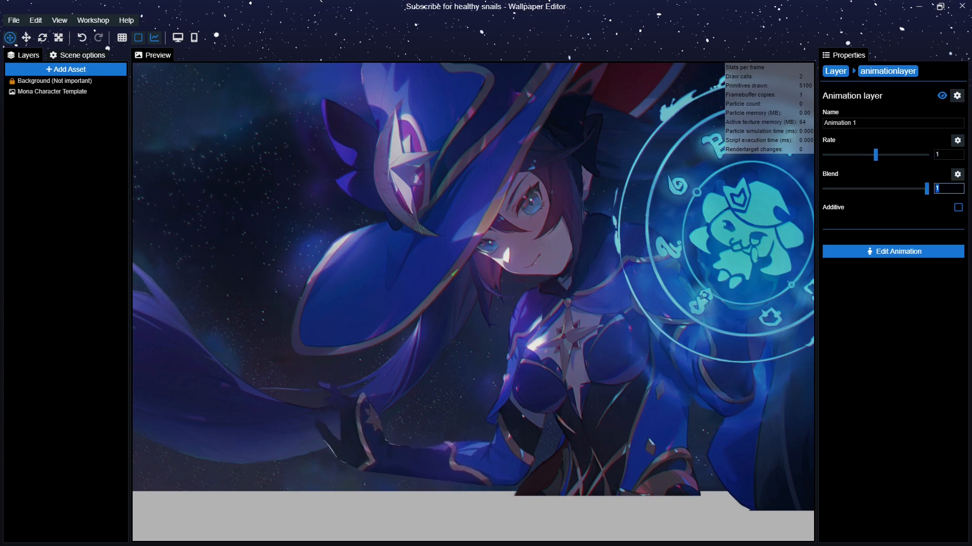
type("3")
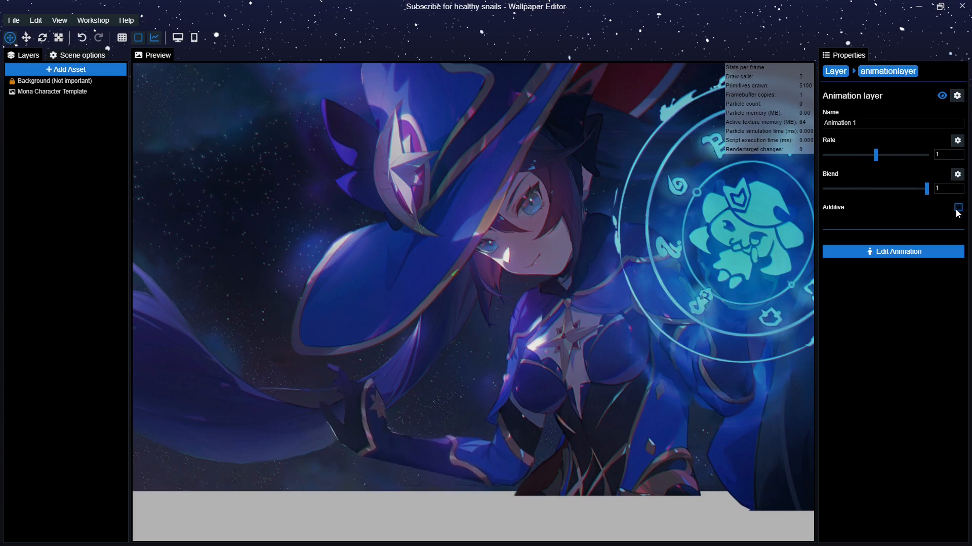
left_click(957, 208)
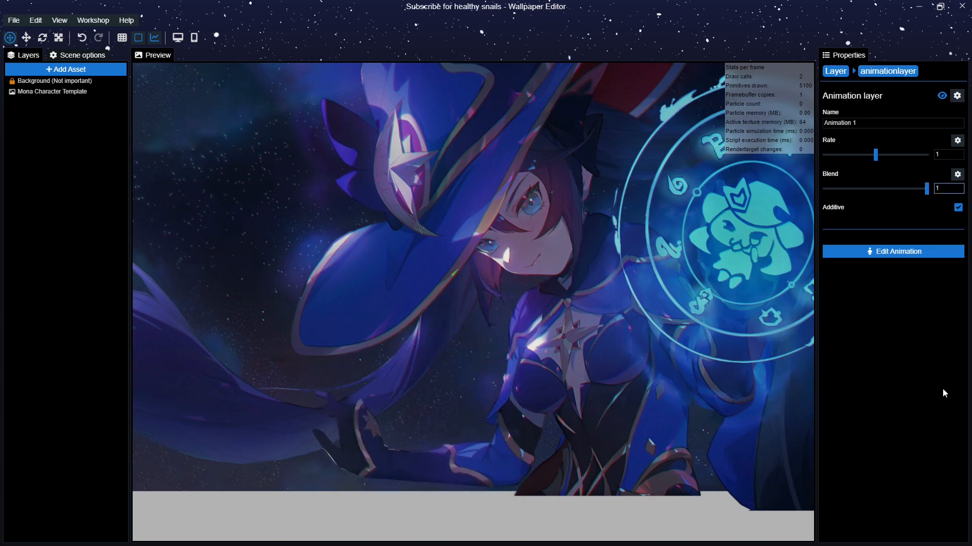
mouse_move(936, 394)
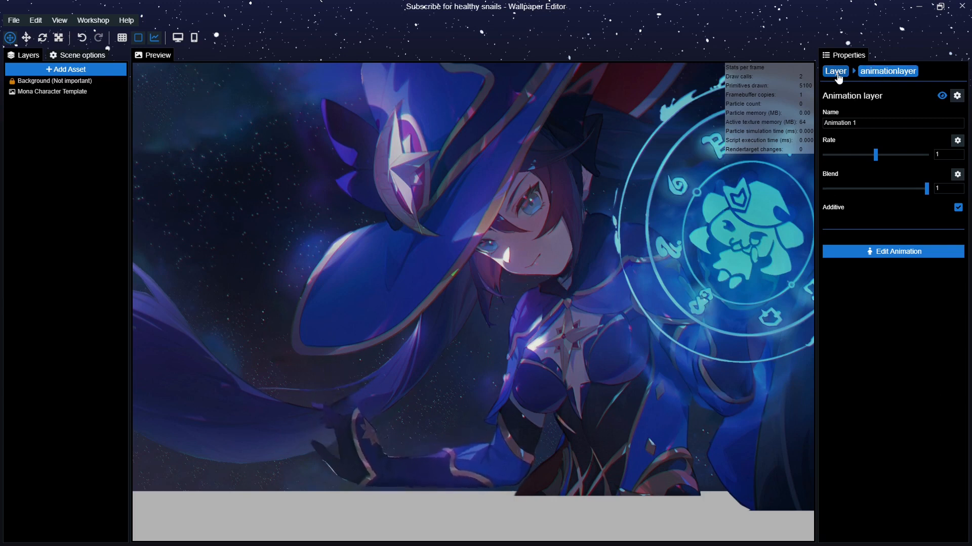
left_click(52, 92)
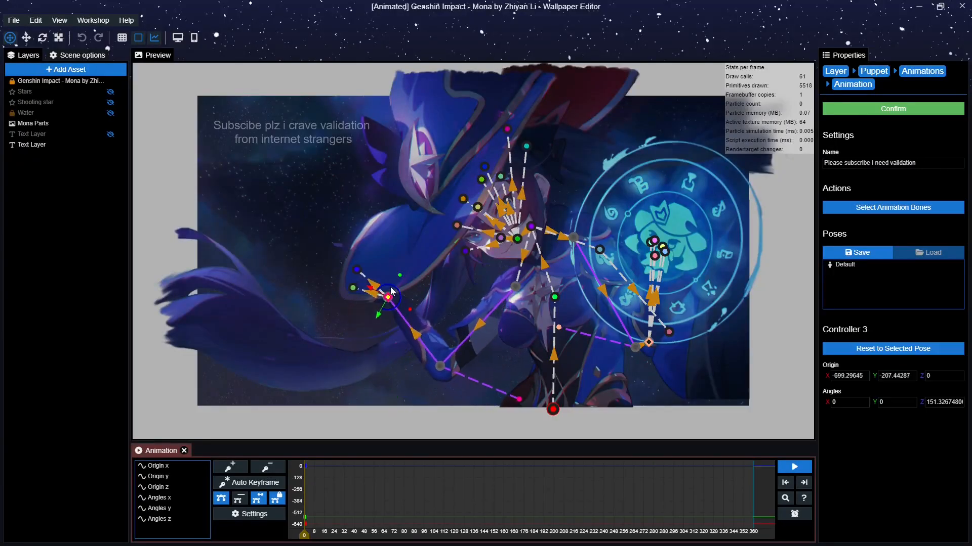
Stretch the left arm and hand bones out to the left, then recentre the character.
left_click_drag(388, 297, 299, 355)
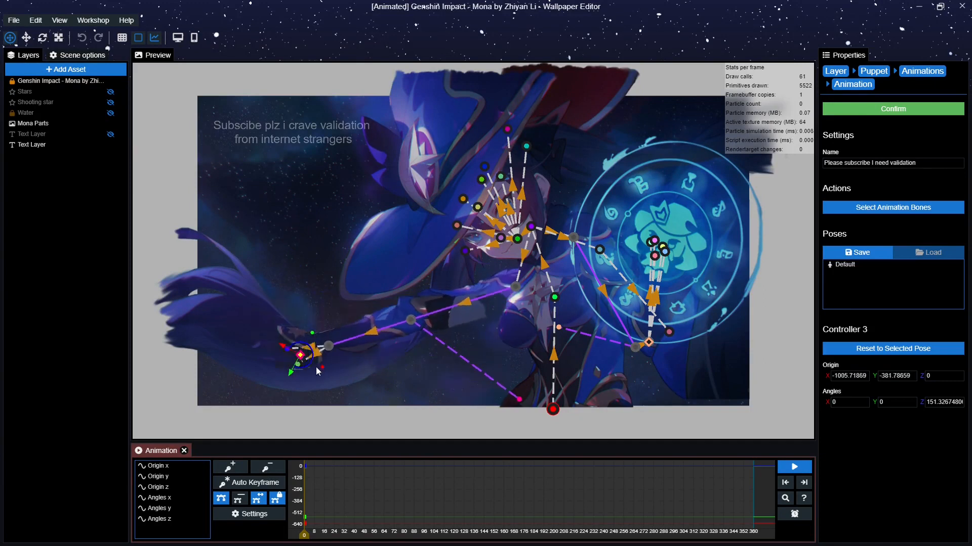
left_click_drag(300, 355, 365, 358)
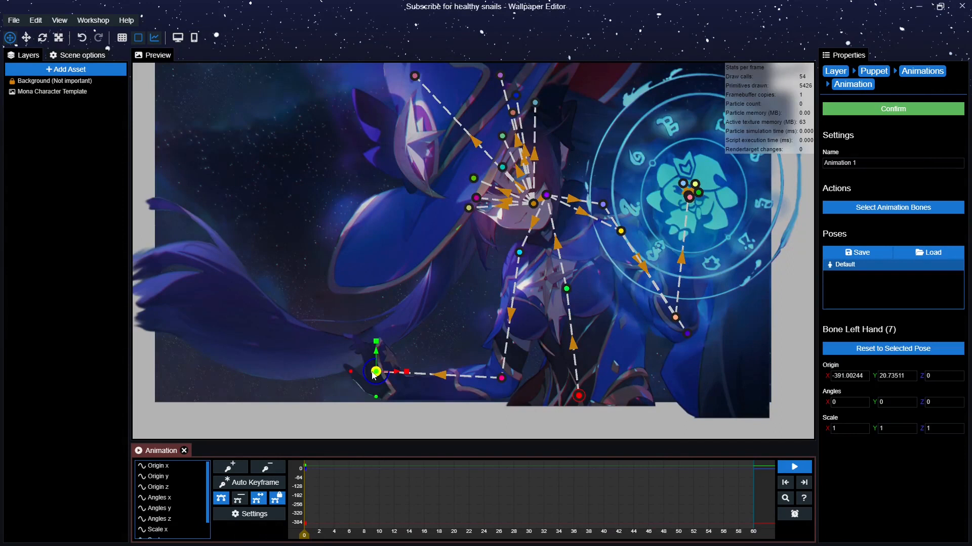
left_click_drag(375, 373, 231, 291)
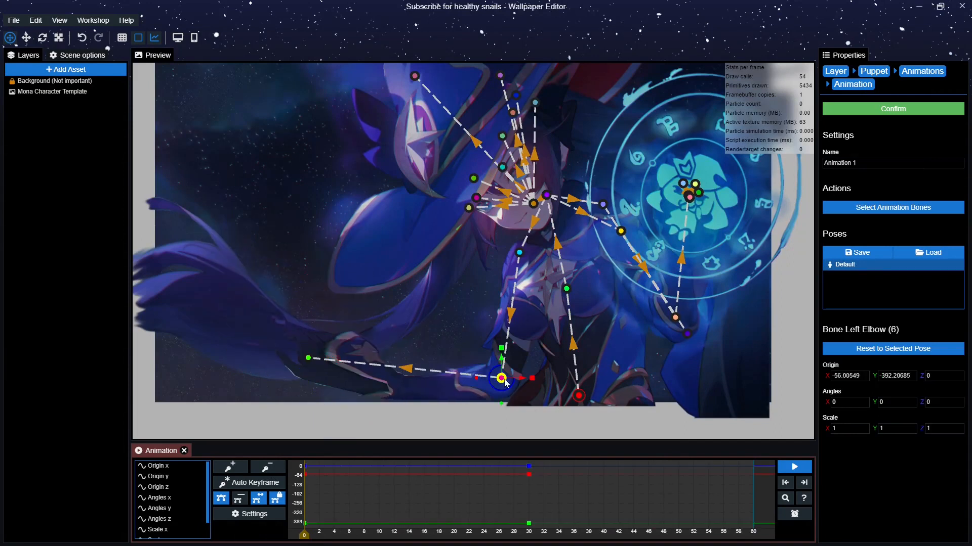
left_click_drag(502, 377, 438, 423)
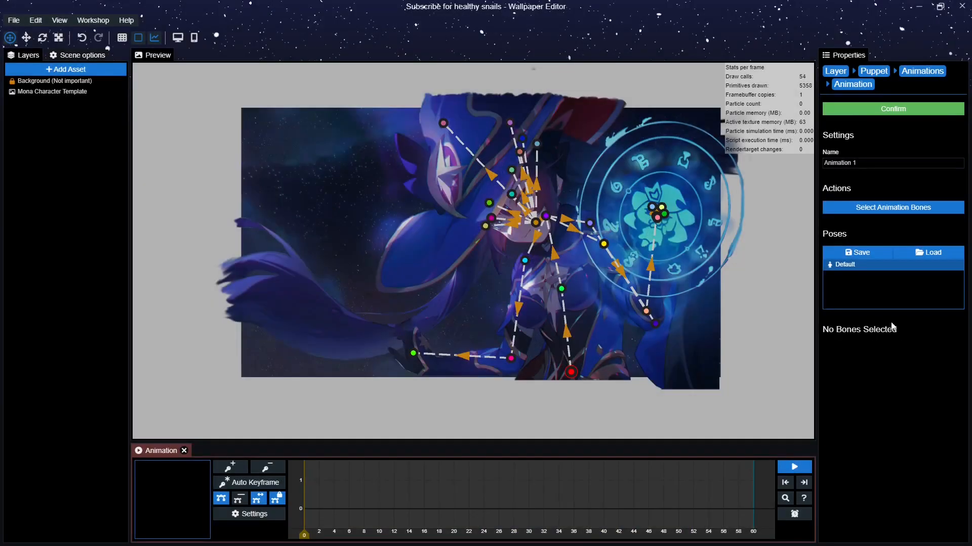
Enter Skeleton Edit and open the Left Hand bone's constraint settings.
left_click(872, 71)
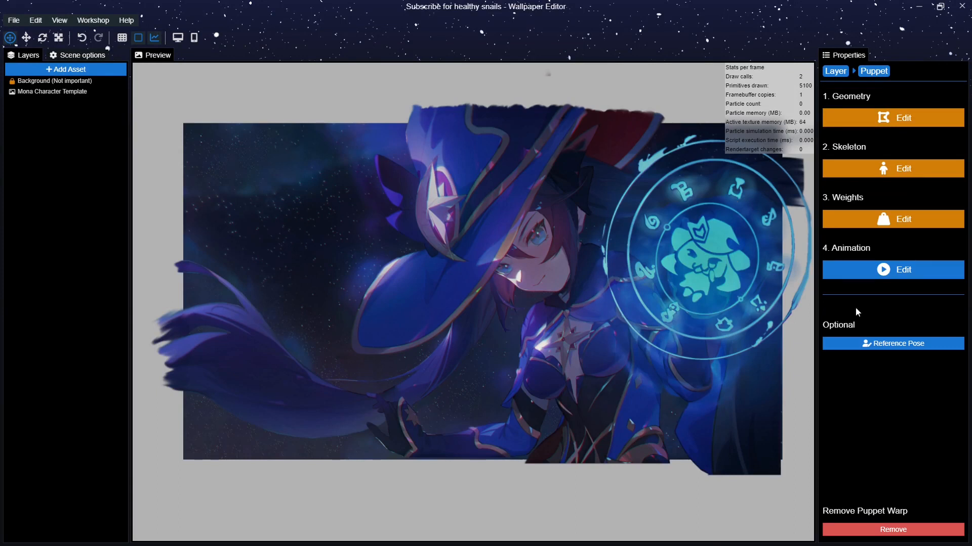
left_click(893, 168)
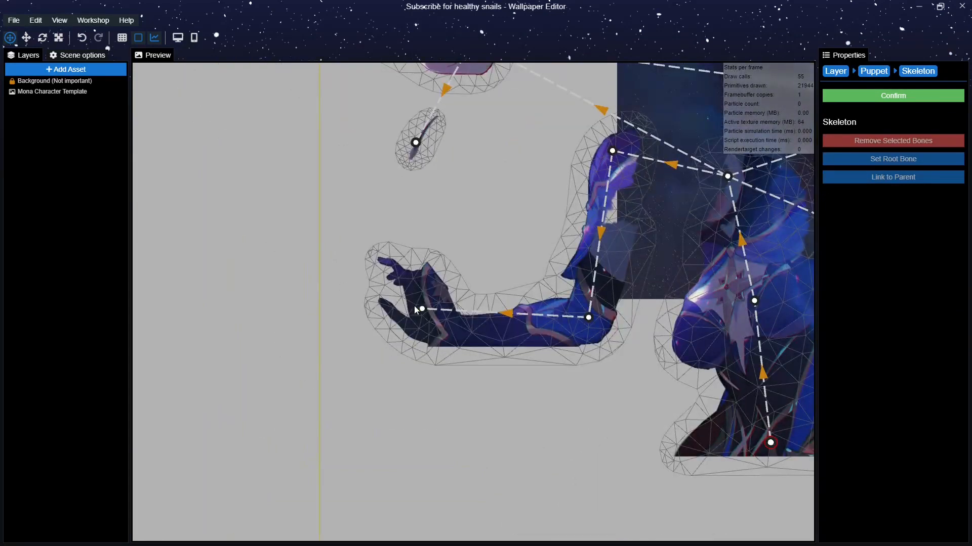
left_click(421, 309)
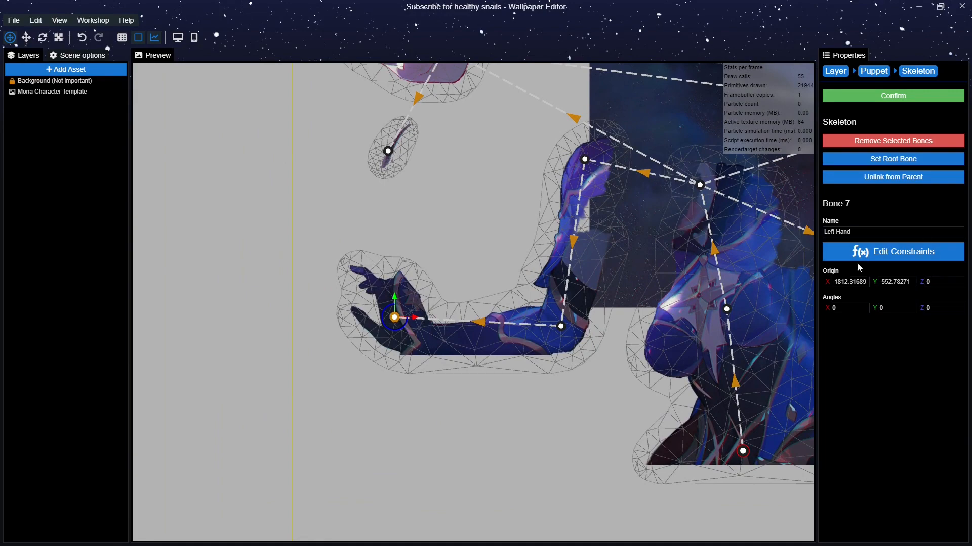
left_click(892, 251)
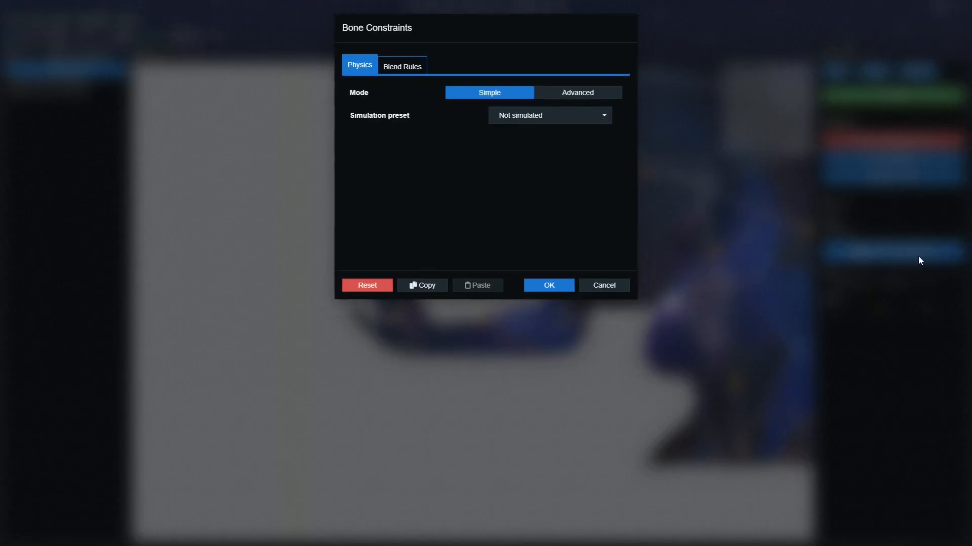
Apply the Inverse kinematics arm/leg simulation preset to the Left Hand and confirm the skeleton.
left_click(550, 114)
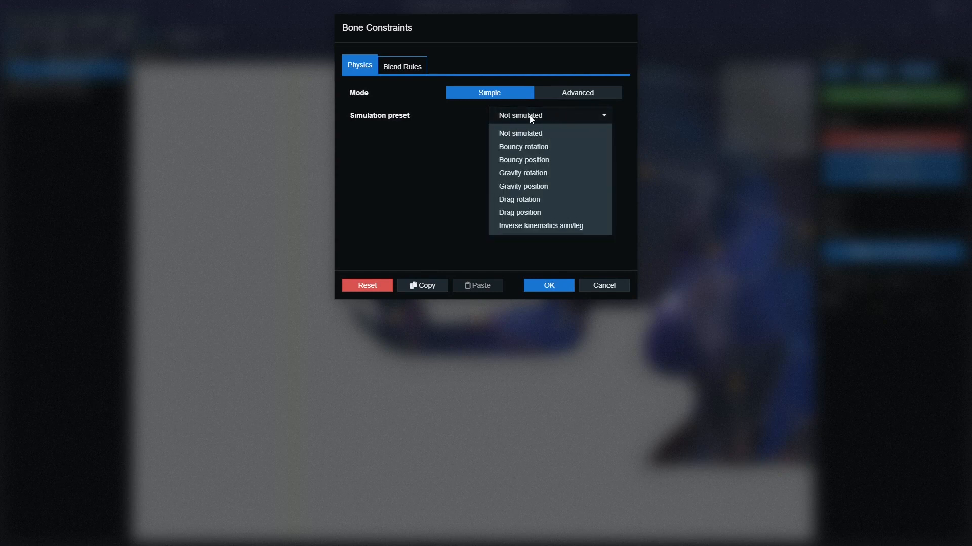
mouse_move(587, 231)
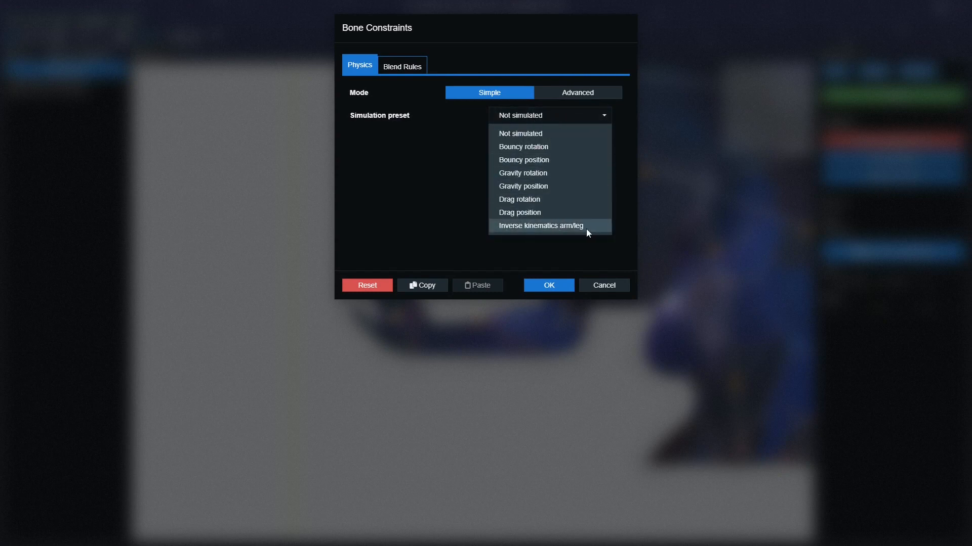
left_click(540, 226)
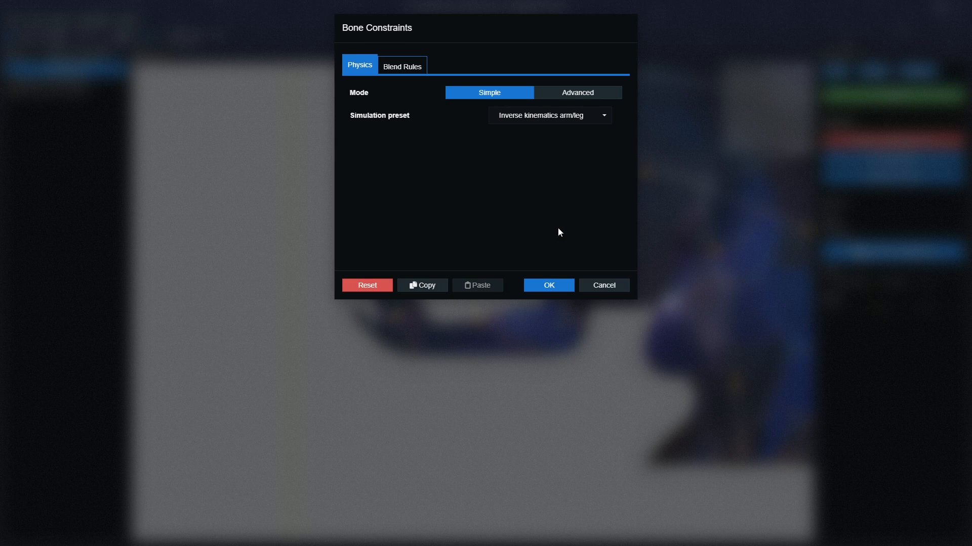
left_click(549, 286)
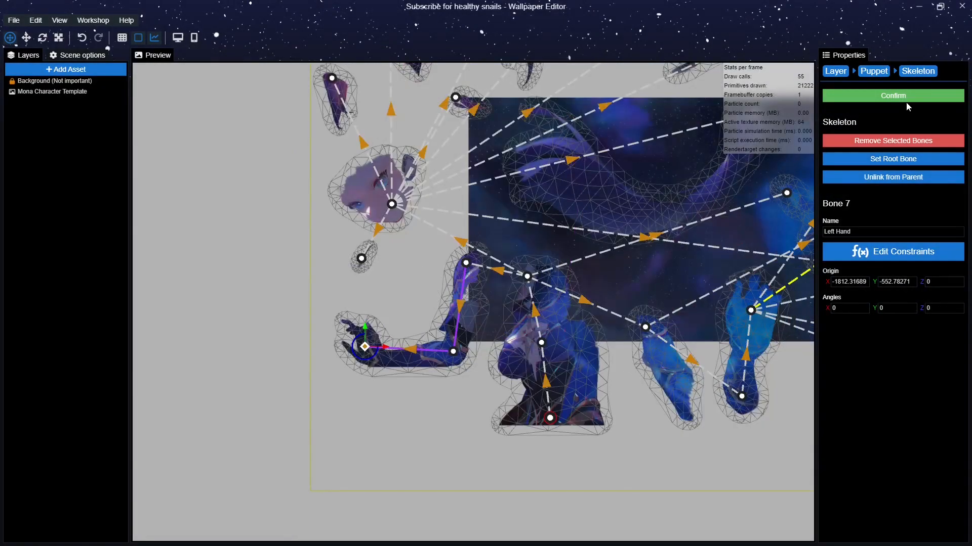
left_click(892, 95)
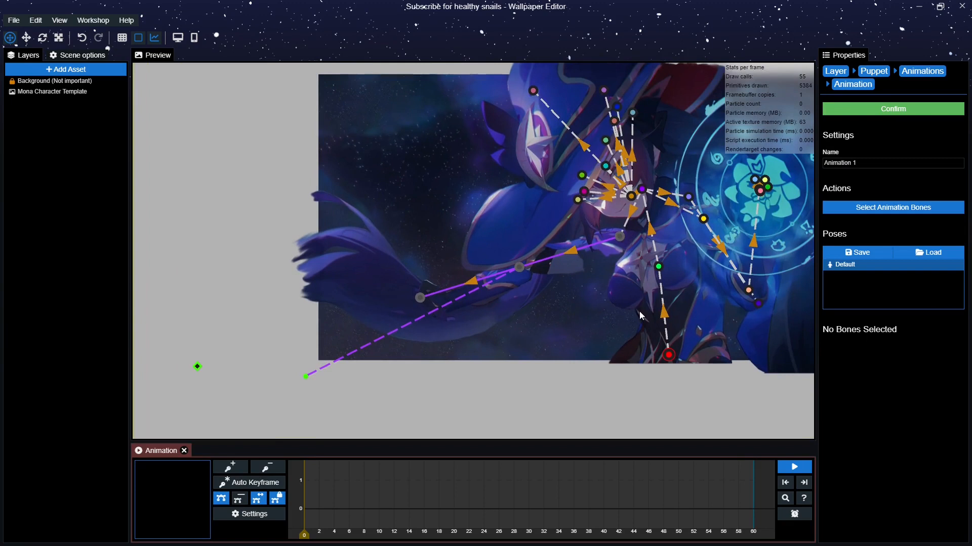
mouse_move(933, 255)
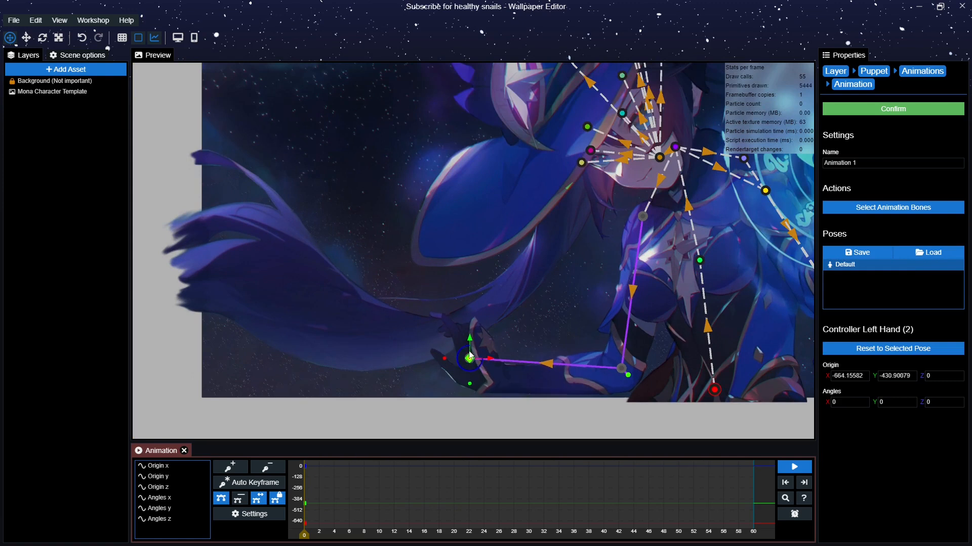
Drag the Left Hand IK controller to raise the arm at frame 30 and confirm.
left_click_drag(469, 356, 367, 274)
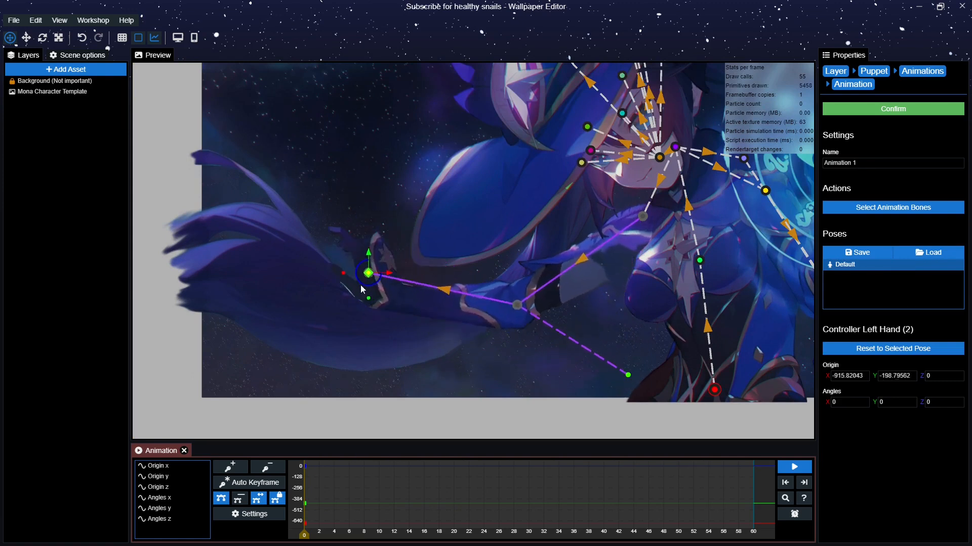
left_click_drag(367, 274, 468, 349)
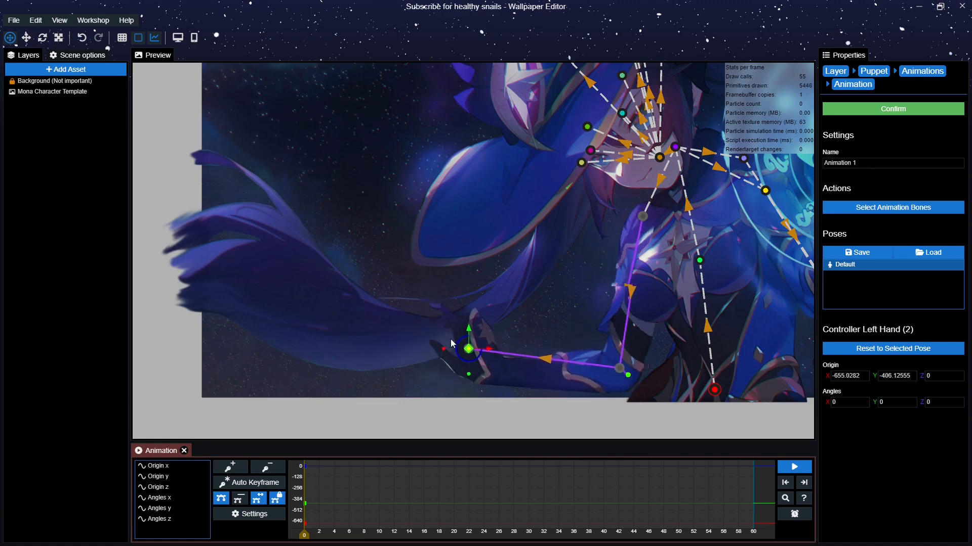
left_click_drag(469, 350, 425, 335)
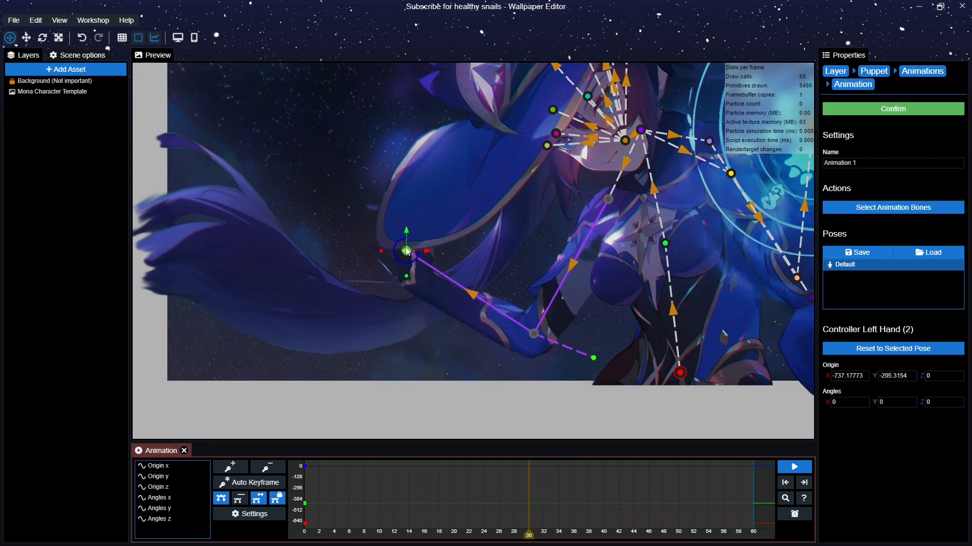
left_click(794, 468)
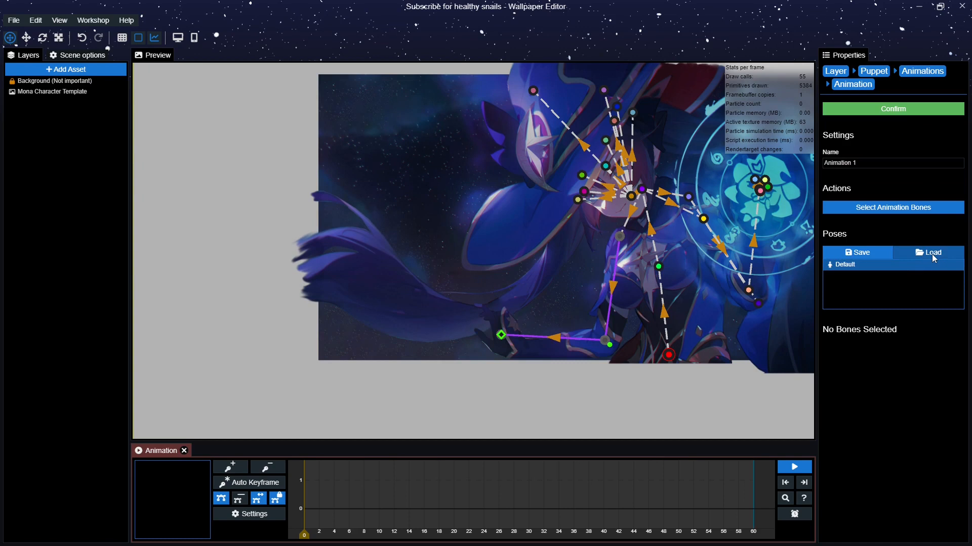
Stretch Mona's left arm out toward the lower-left IK target.
left_click_drag(502, 335, 306, 377)
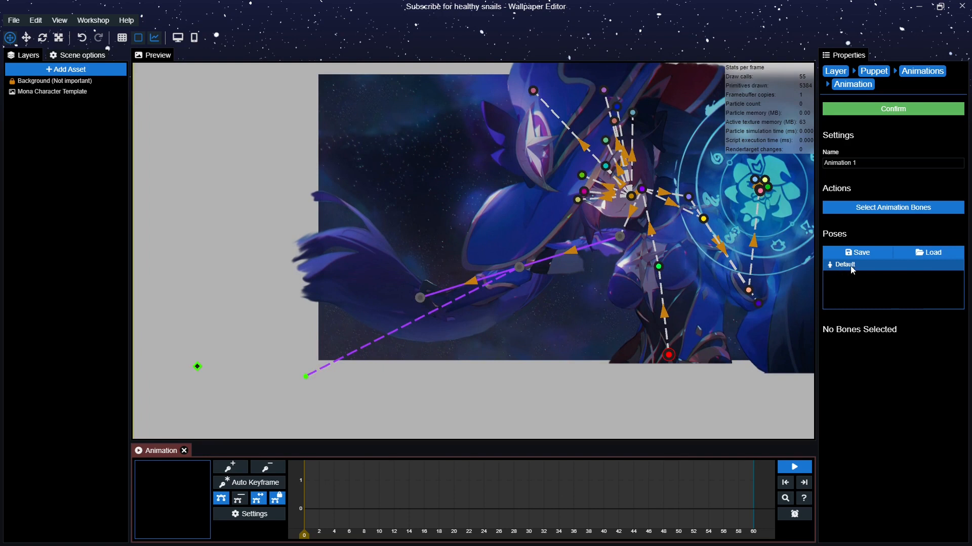
mouse_move(917, 267)
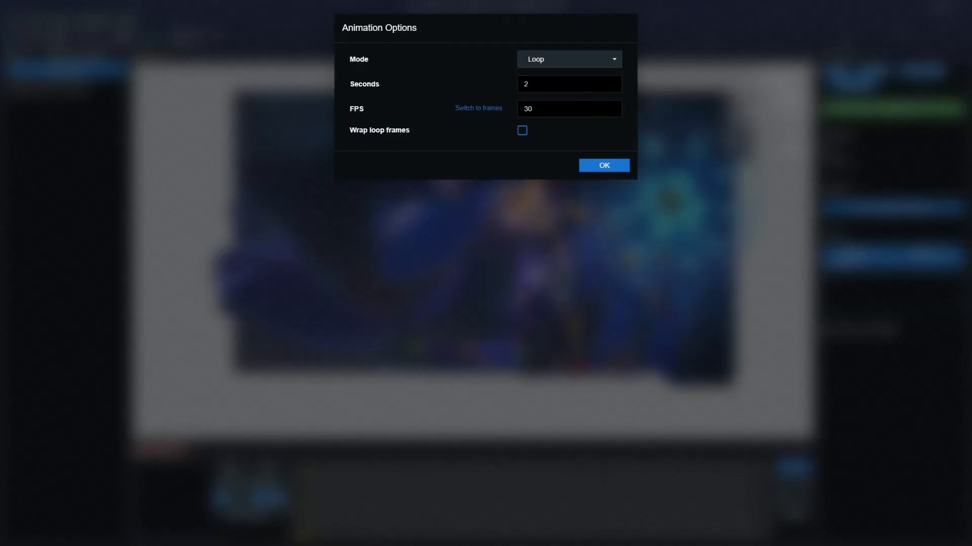
Confirm the looping animation options and finish editing 'The animation'.
left_click(603, 165)
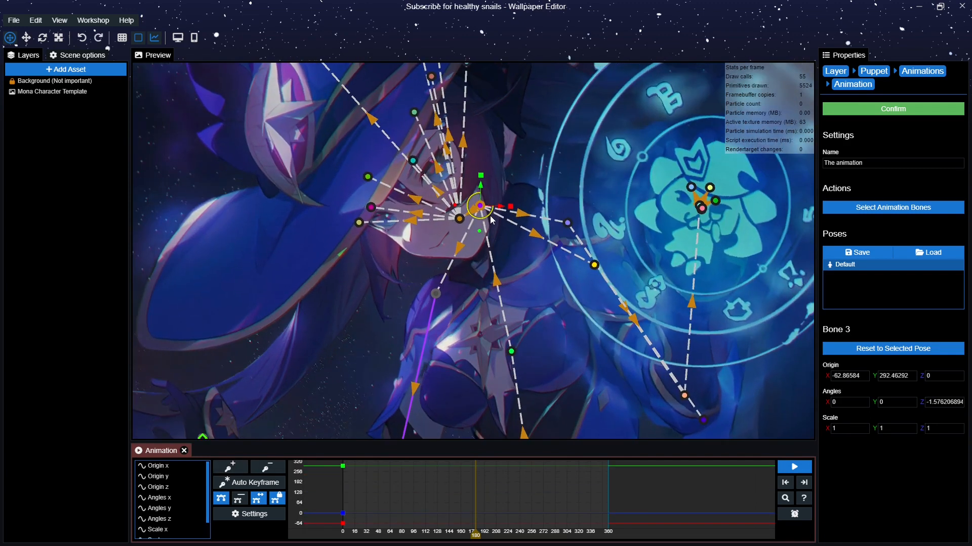
left_click(795, 467)
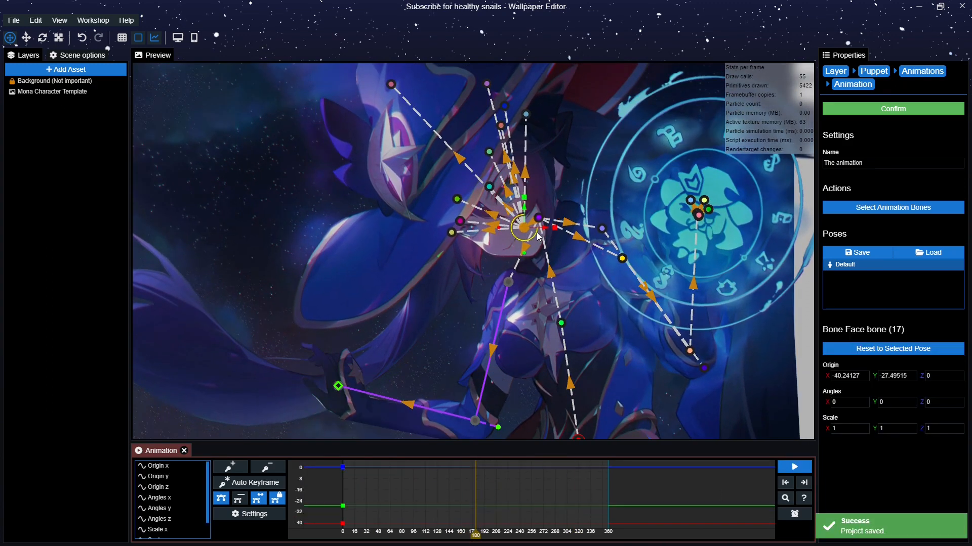
left_click(793, 468)
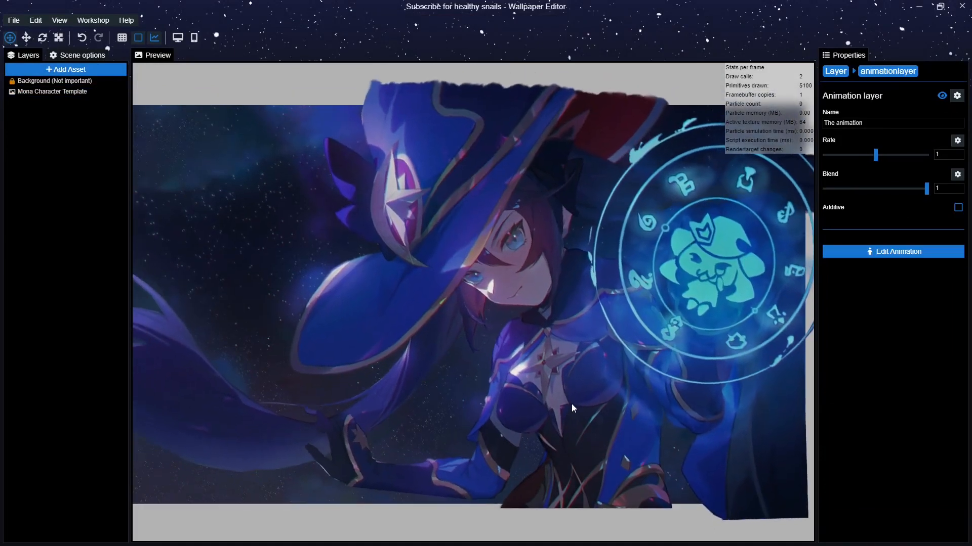
Reopen the animation, inspect the hat and hair bones, then confirm and save.
left_click(893, 251)
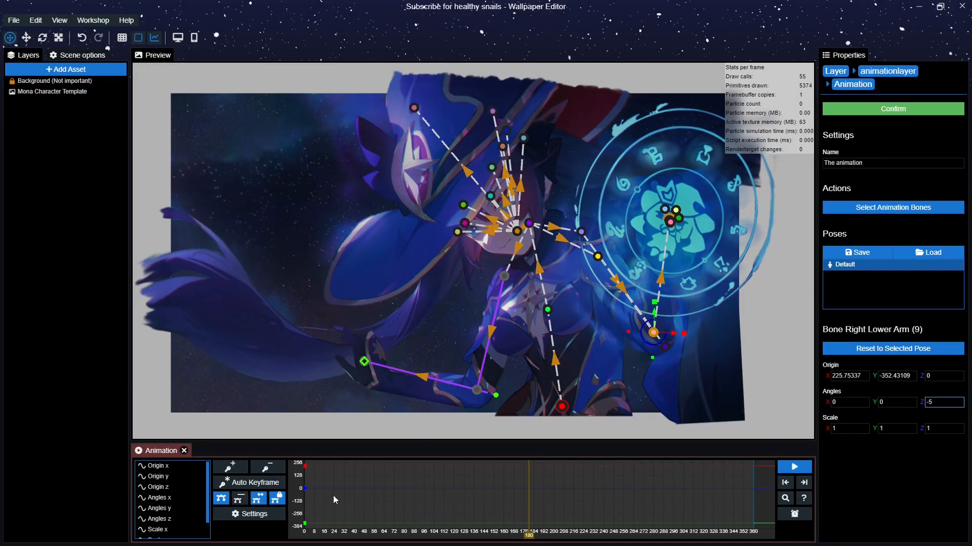
left_click(411, 111)
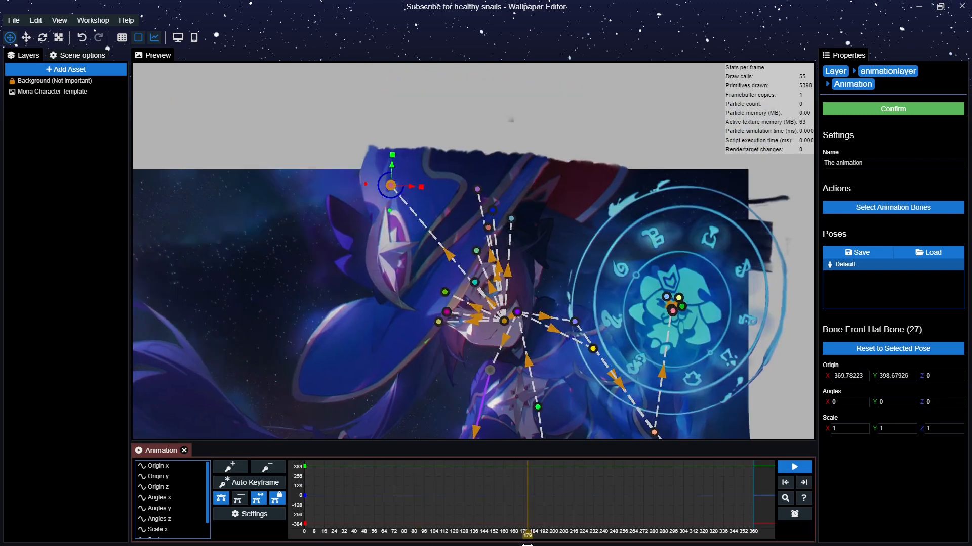
left_click(510, 223)
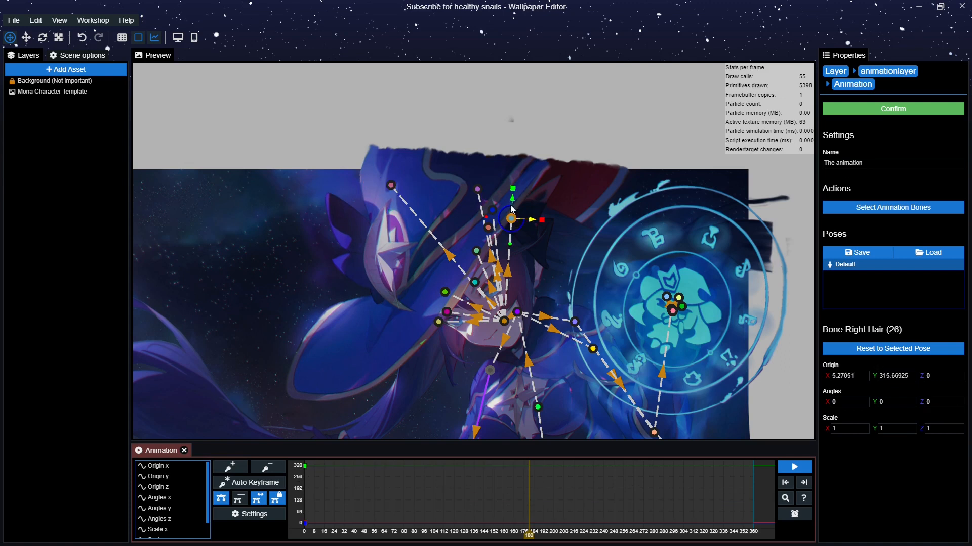
left_click(794, 467)
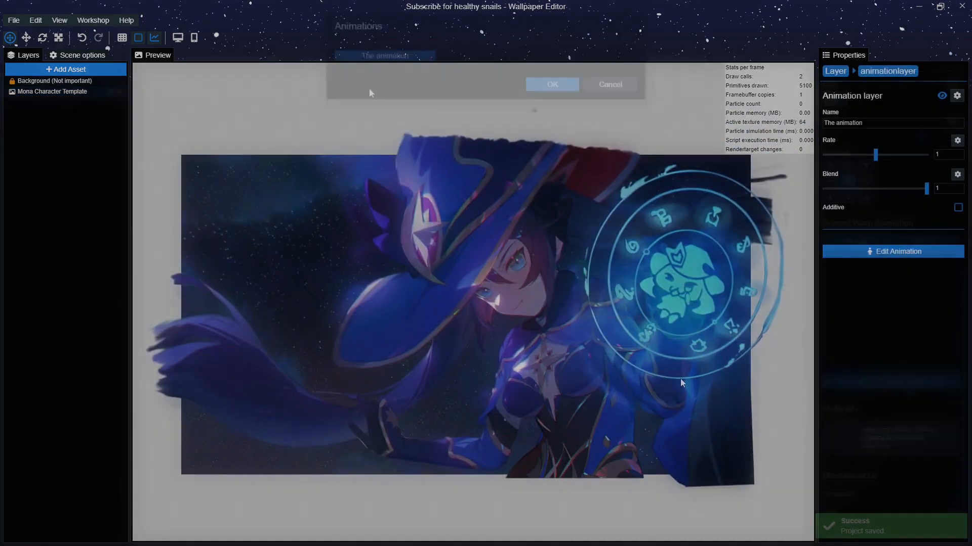
Close the Animations picker and save the project with Ctrl+S.
left_click(551, 84)
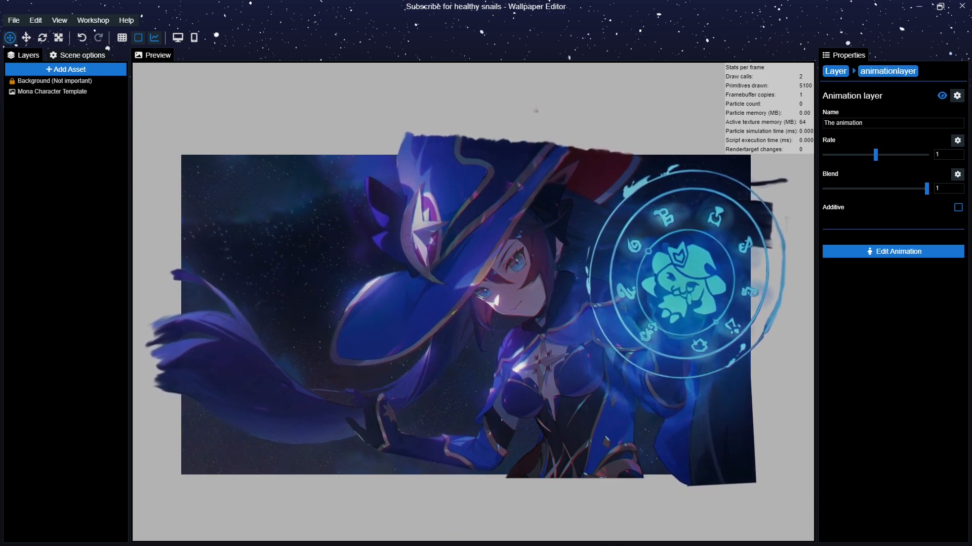
key("ctrl+s")
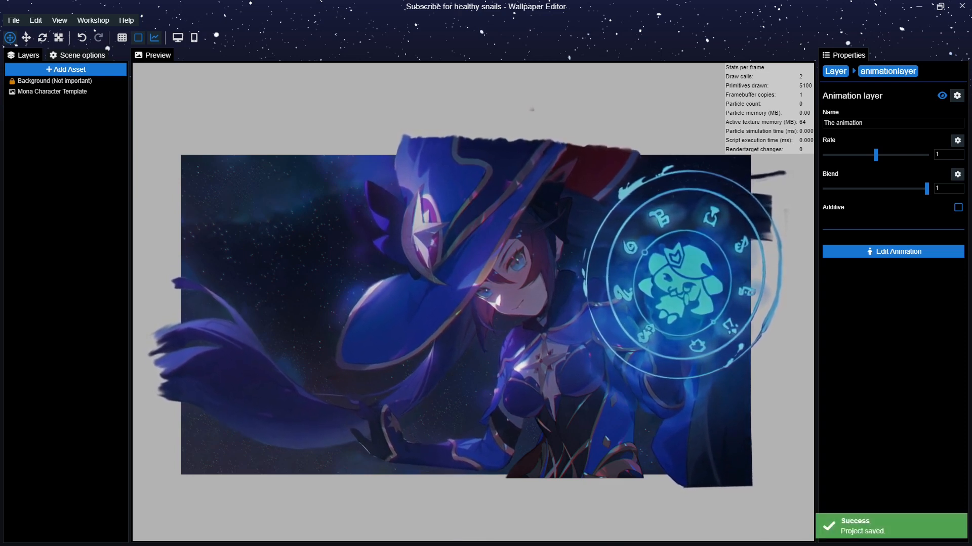